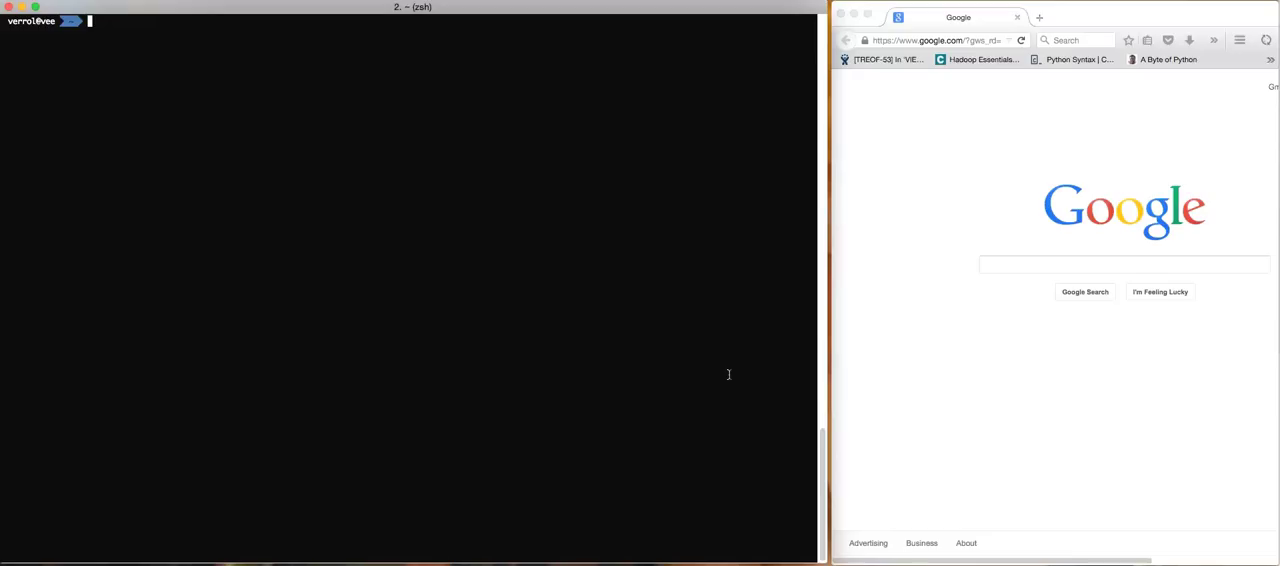
mouse_move(740, 374)
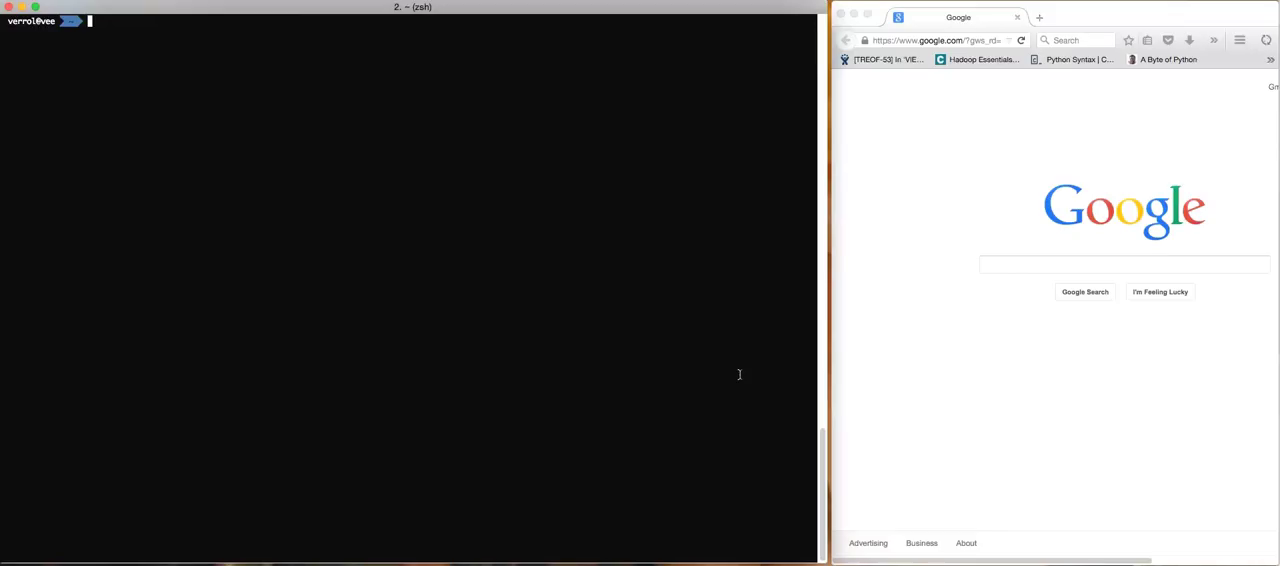
mouse_move(516, 280)
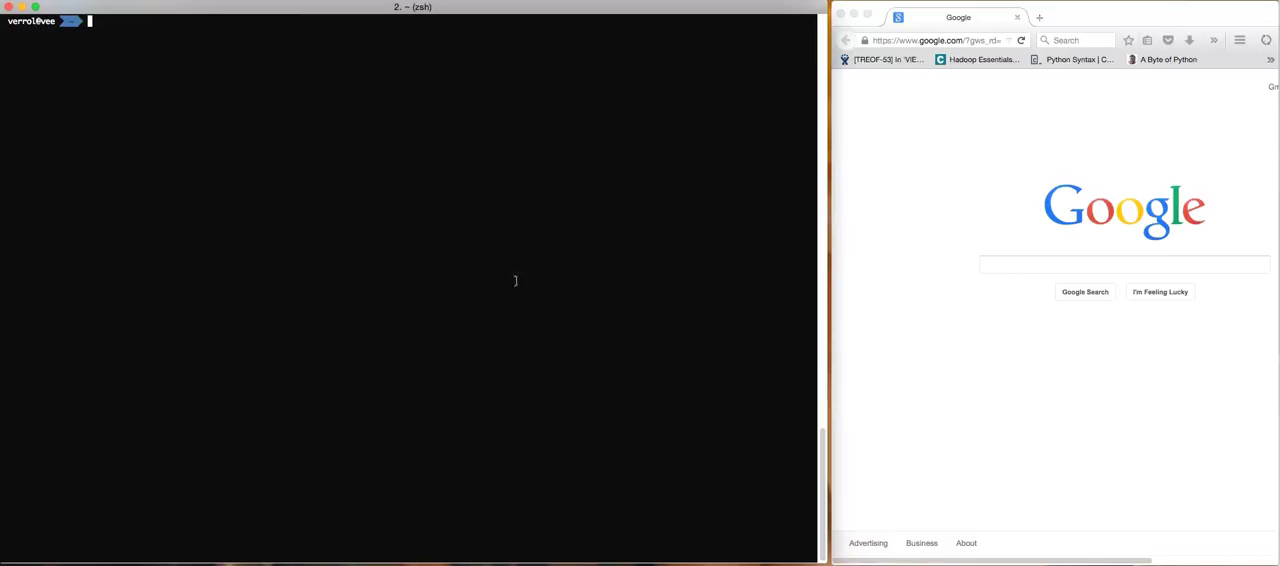
mouse_move(424, 208)
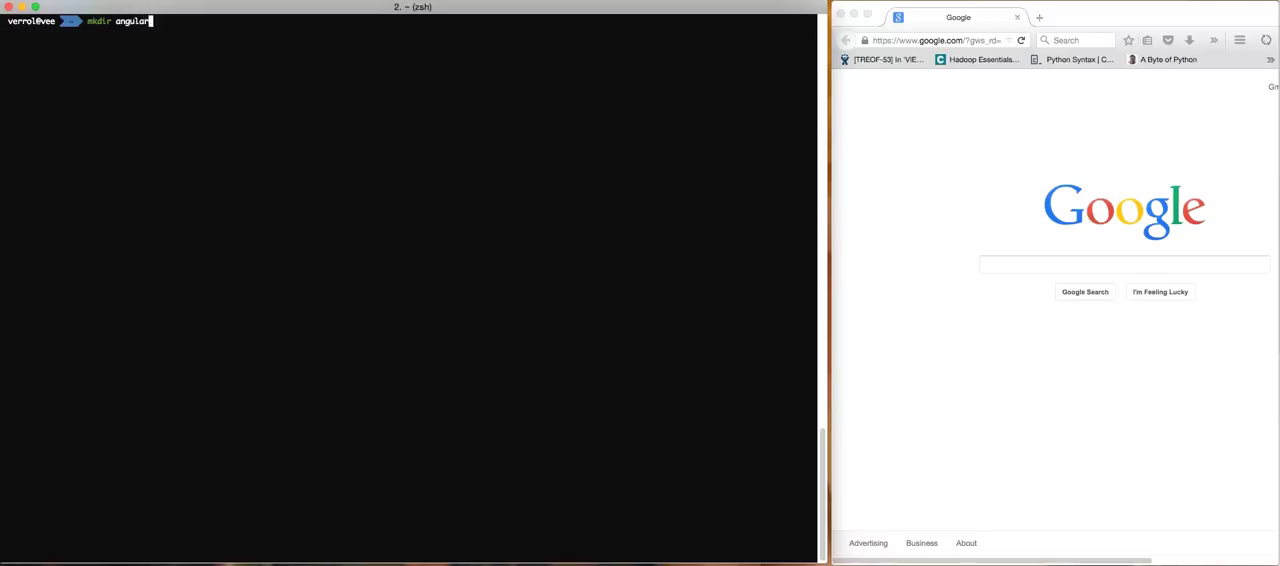
Step: Run mkdir angular-material && cd $_, ls -a, then yo angular-fullstack to start the generator
text(-material && cd $_)
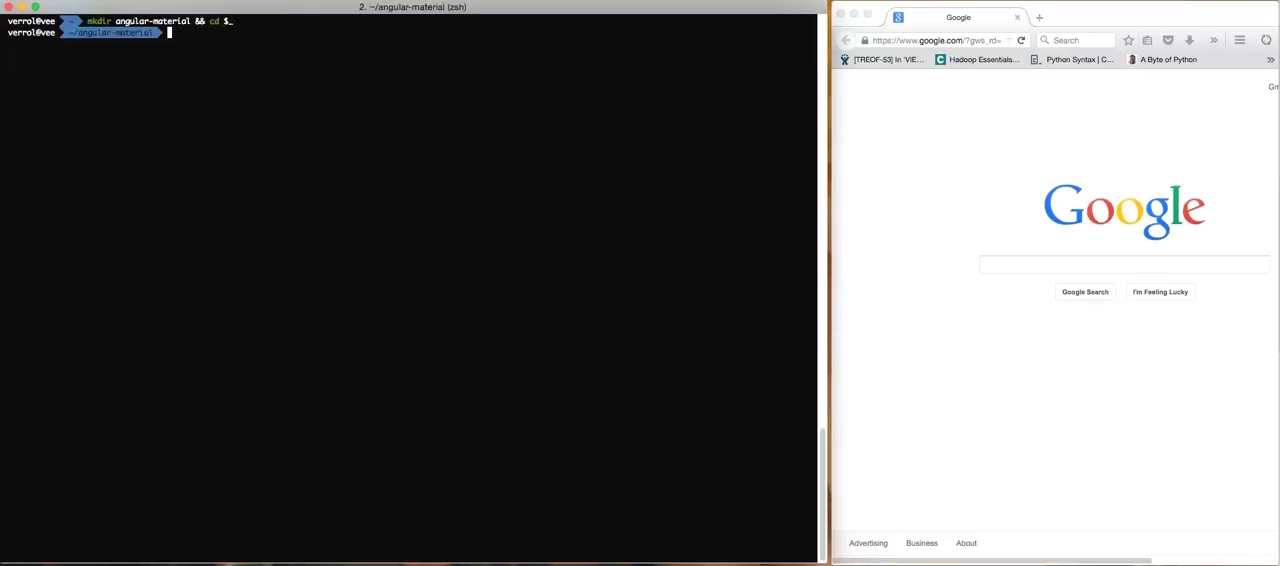
text(ls -a)
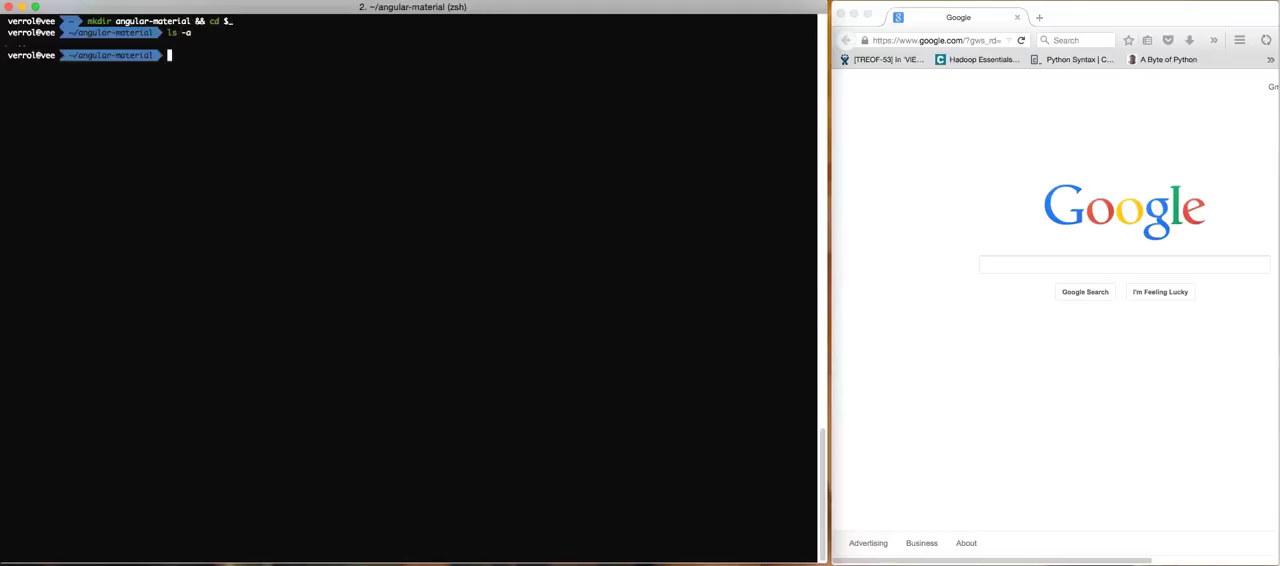
text(yo)
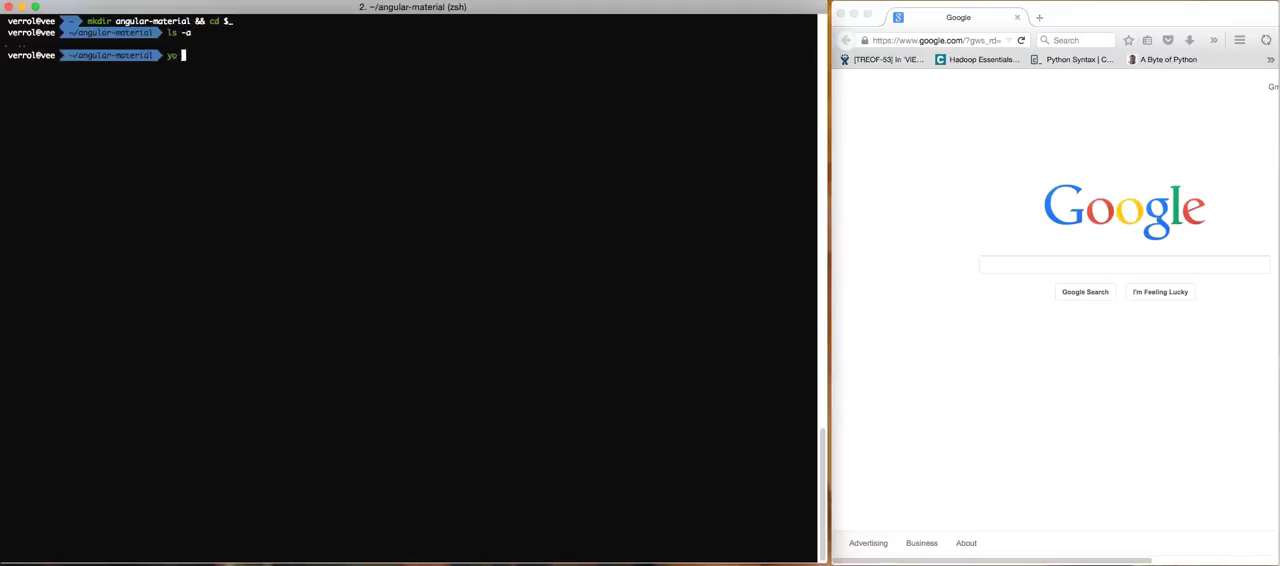
text(angular)
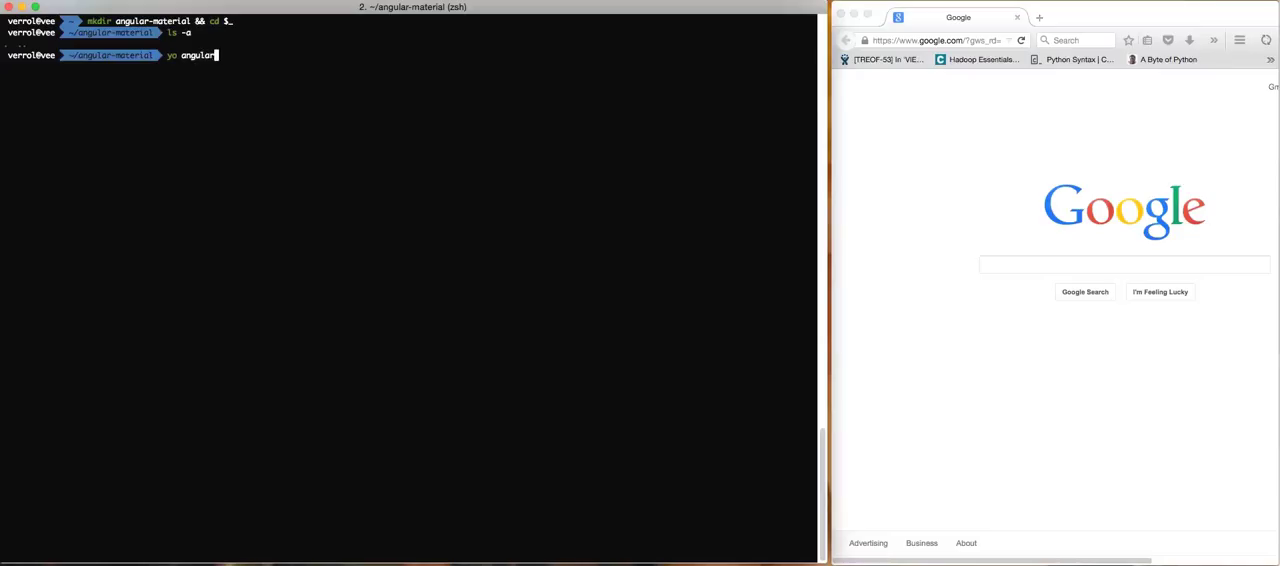
text(-fullstack)
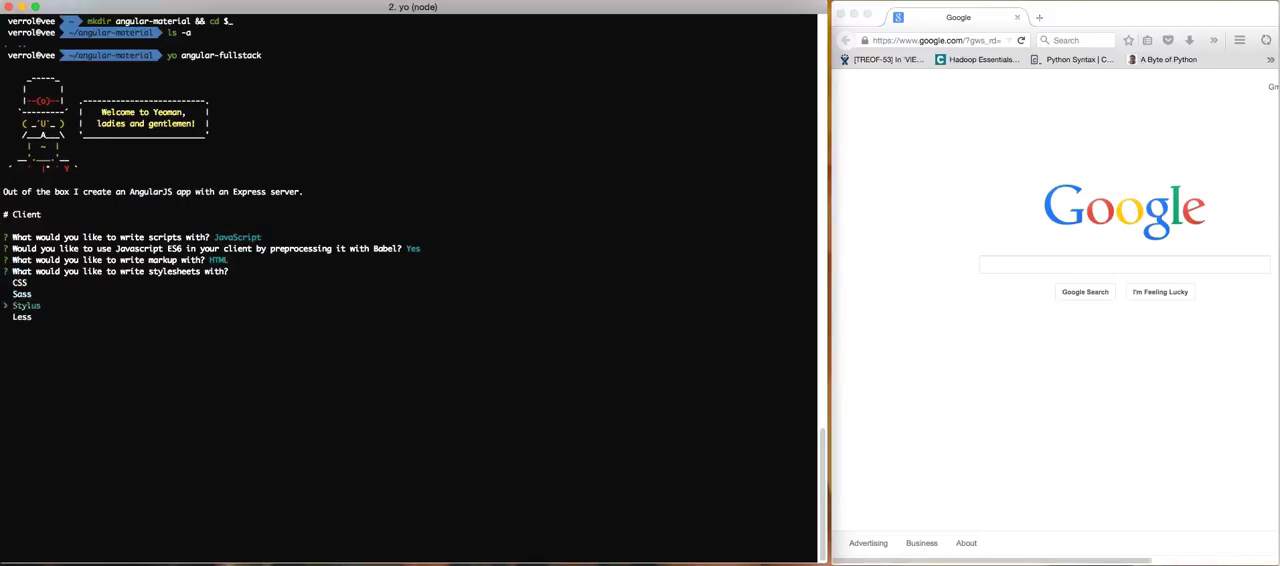
Step: Choose Less stylesheets and uiRouter, answer n for MongoDB, and let Bower install packages
key(enter)
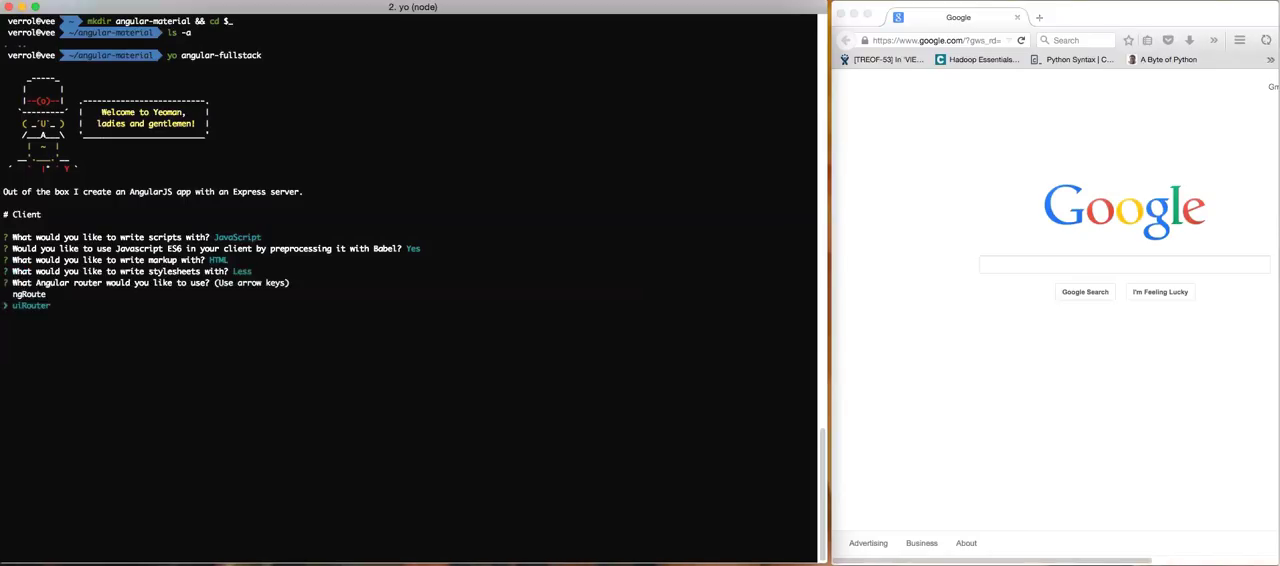
key(enter)
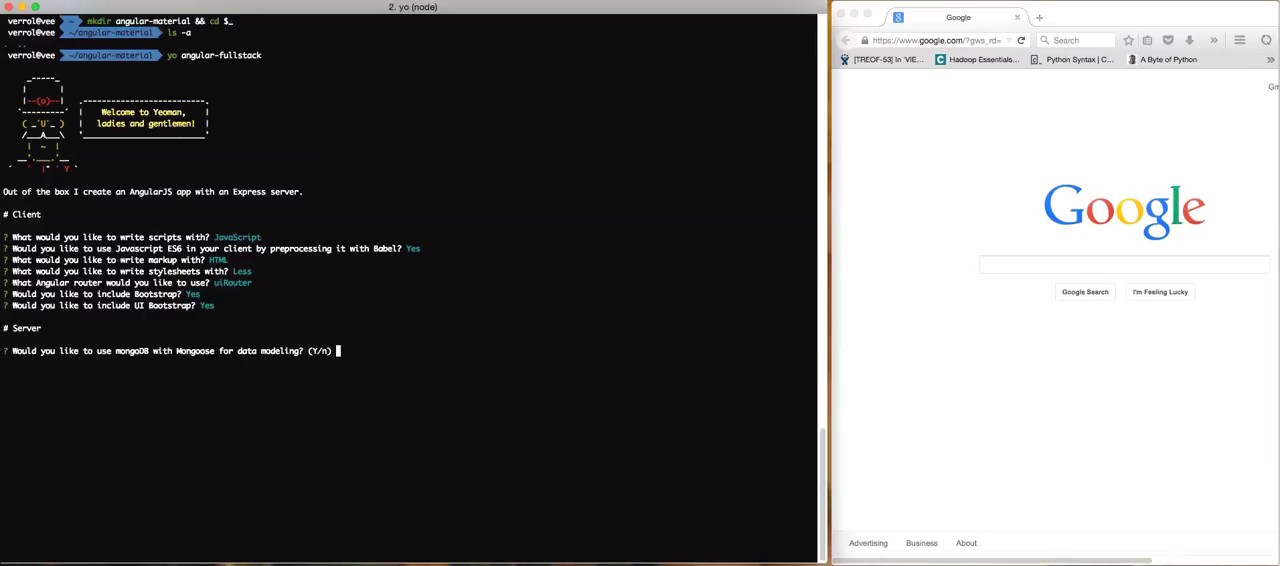
text(n)
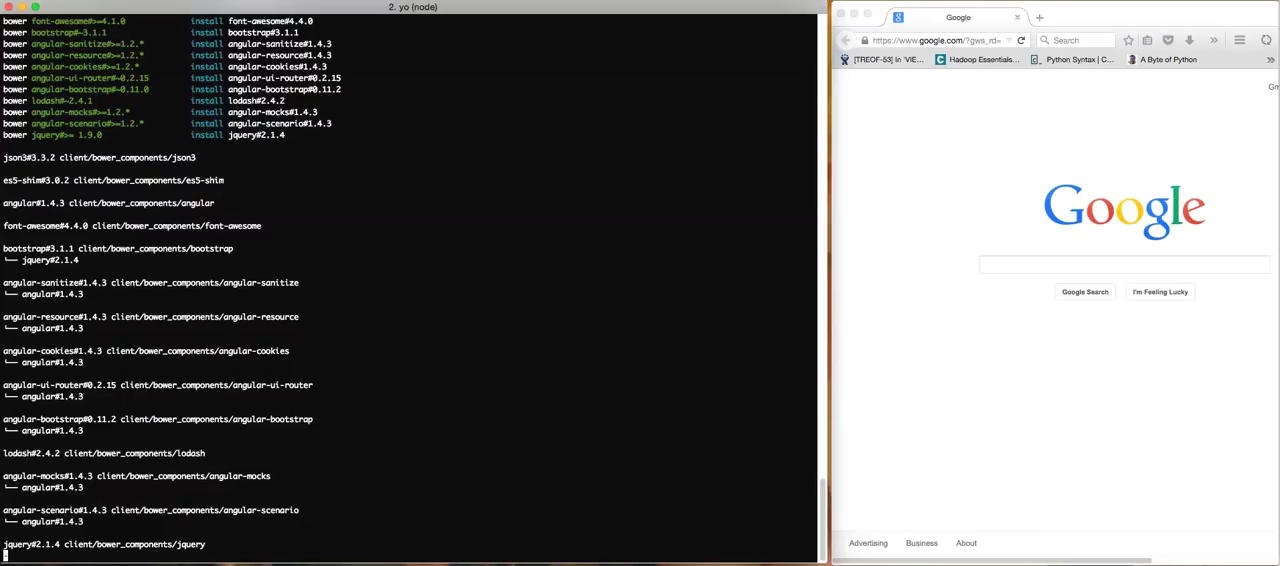
scroll(down, 3)
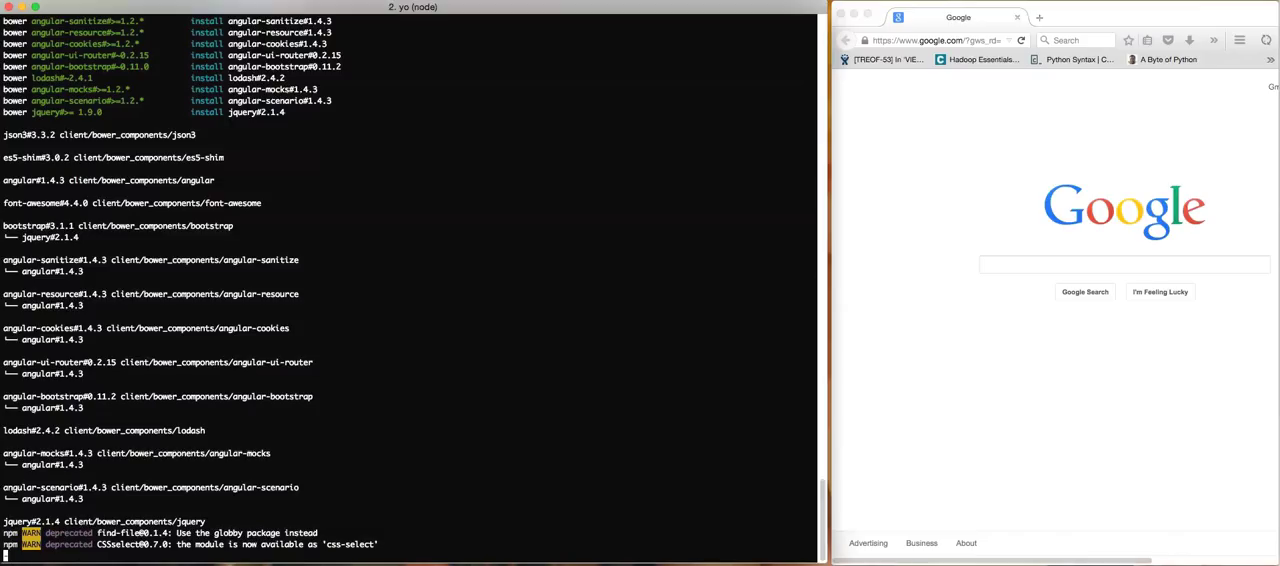
mouse_move(1008, 270)
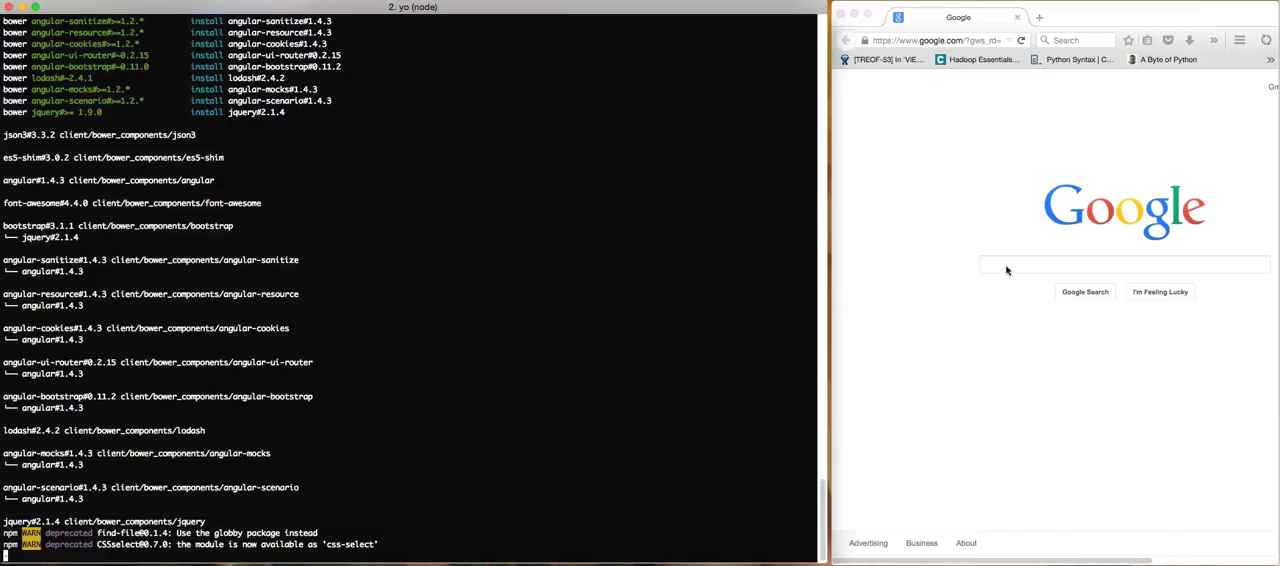
Step: Search Google for angular material, reach its GitHub repository and read the Bower install section
text(angular material)
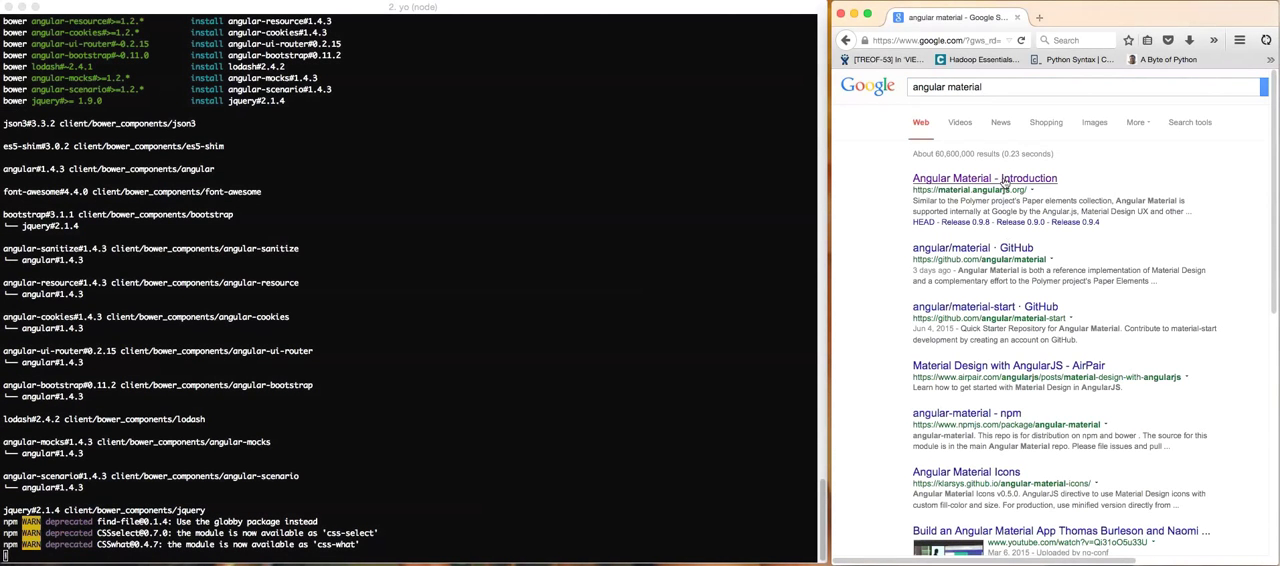
click(984, 178)
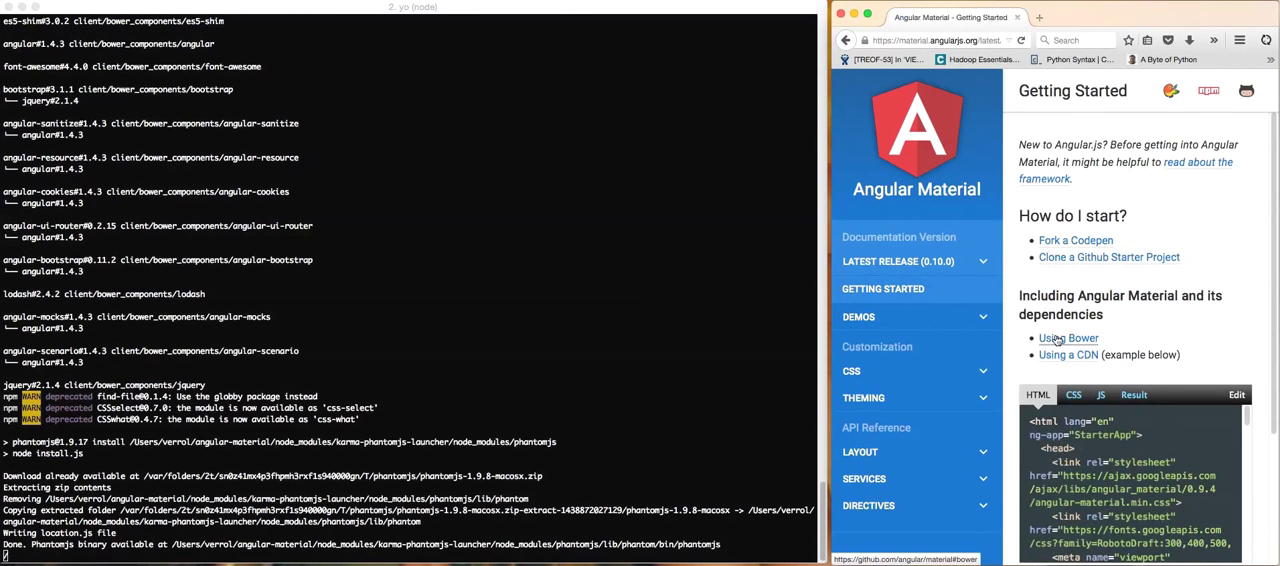
click(1068, 338)
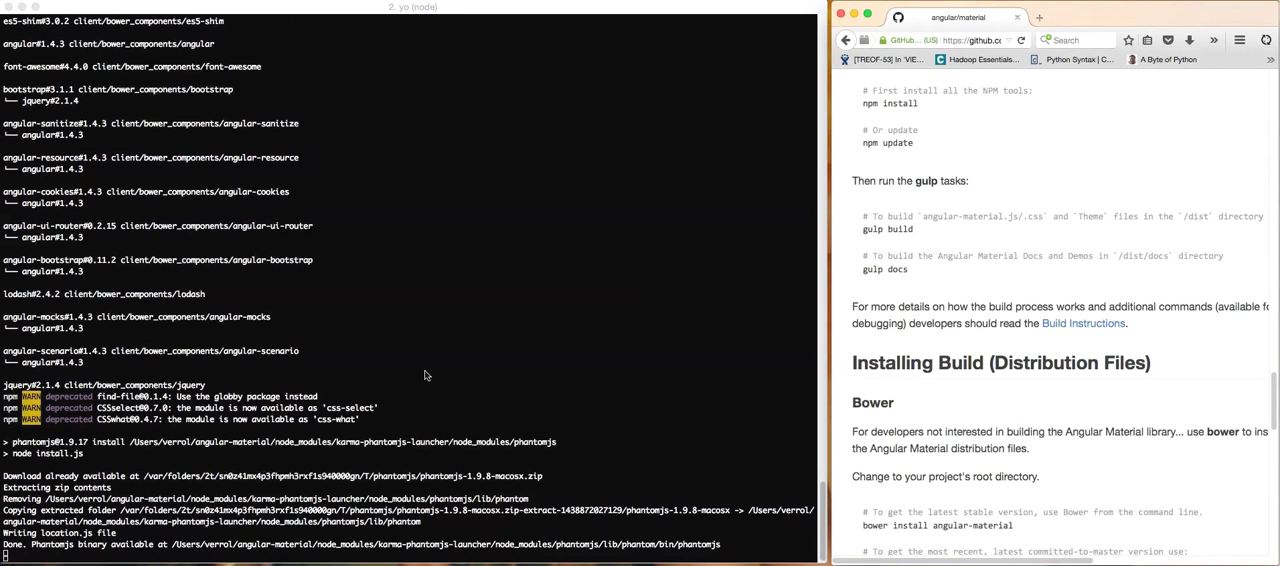
mouse_move(520, 428)
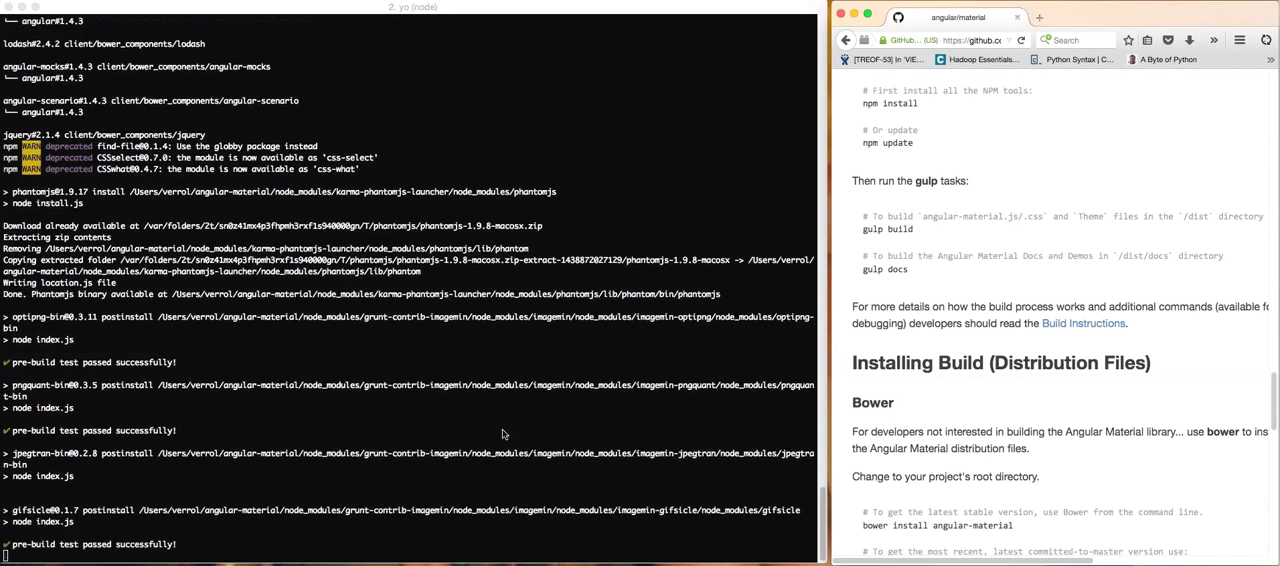
scroll(down, 3)
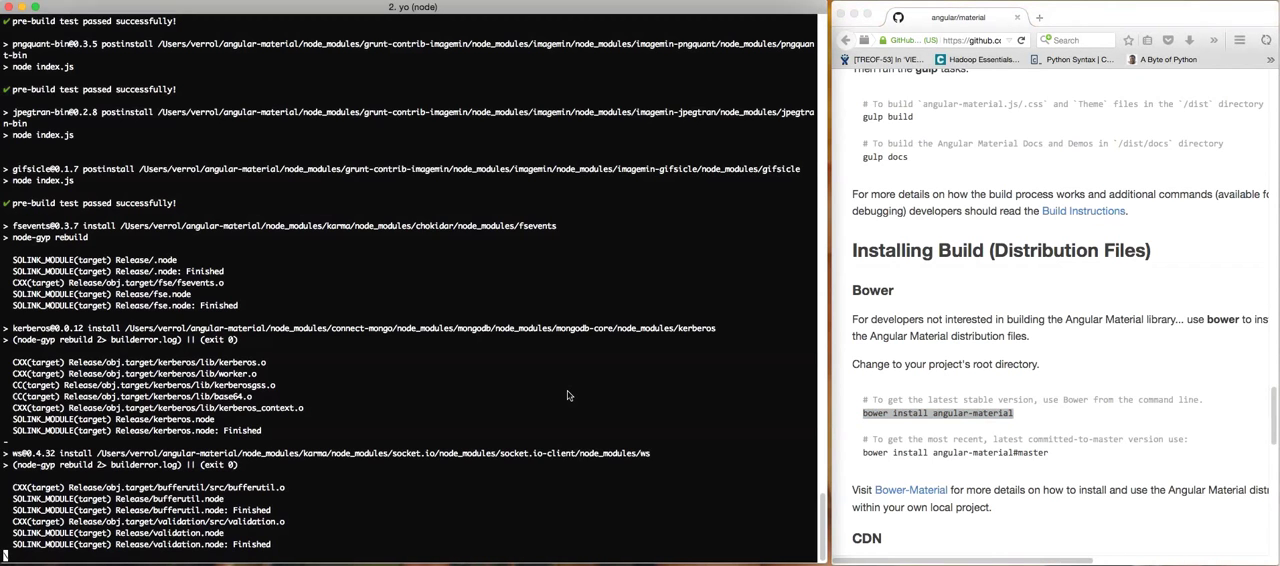
Step: Wait for npm install to finish and the shell prompt to return in angular-material
scroll(down, 3)
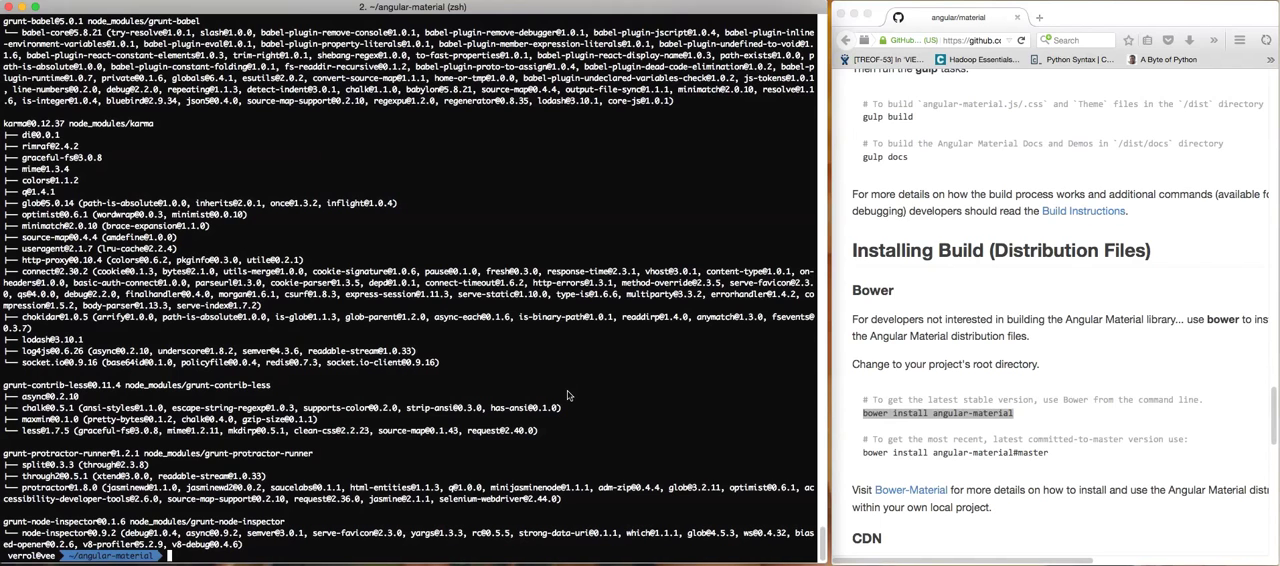
Step: Run git init and git add ., then set safecrlf = false in .git/config with vim
text(git init)
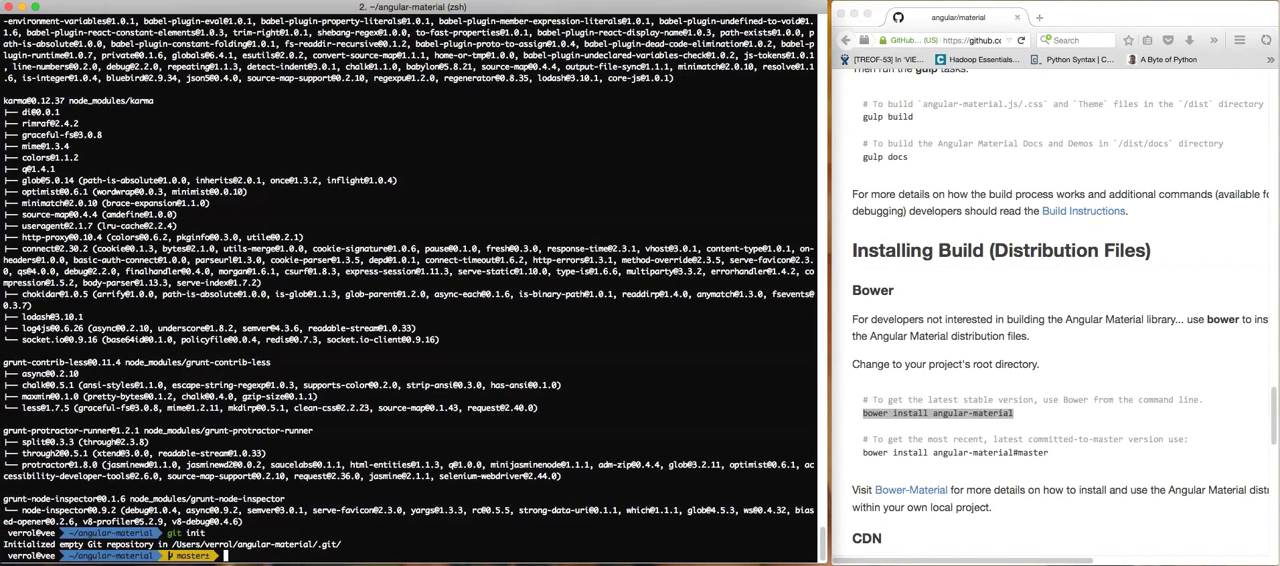
text(git add .)
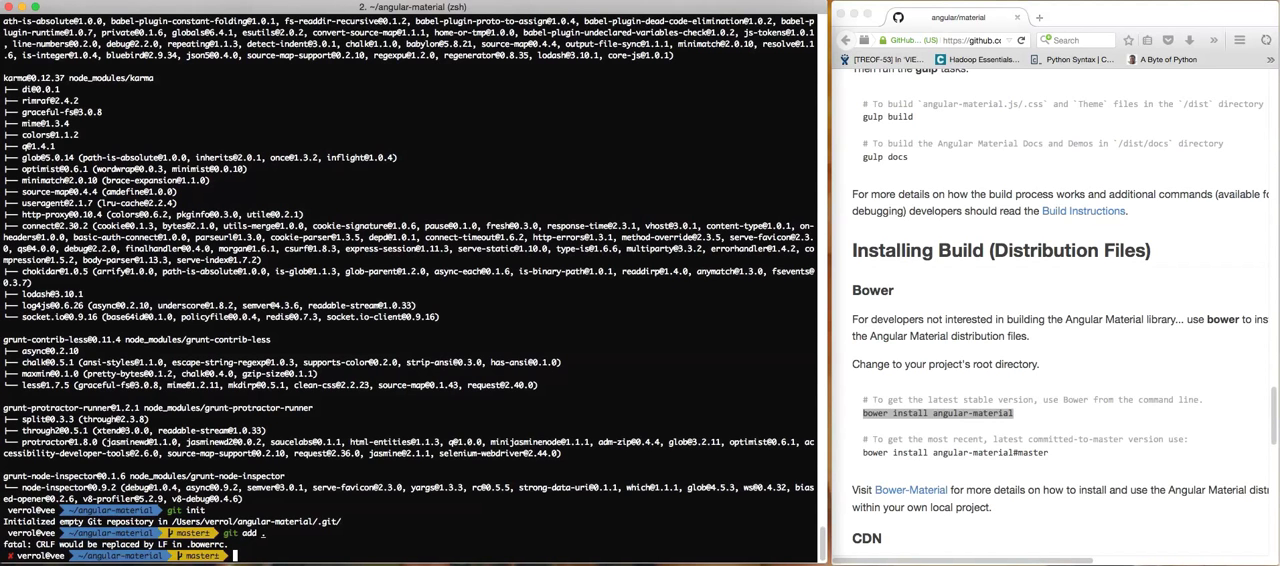
text(vim)
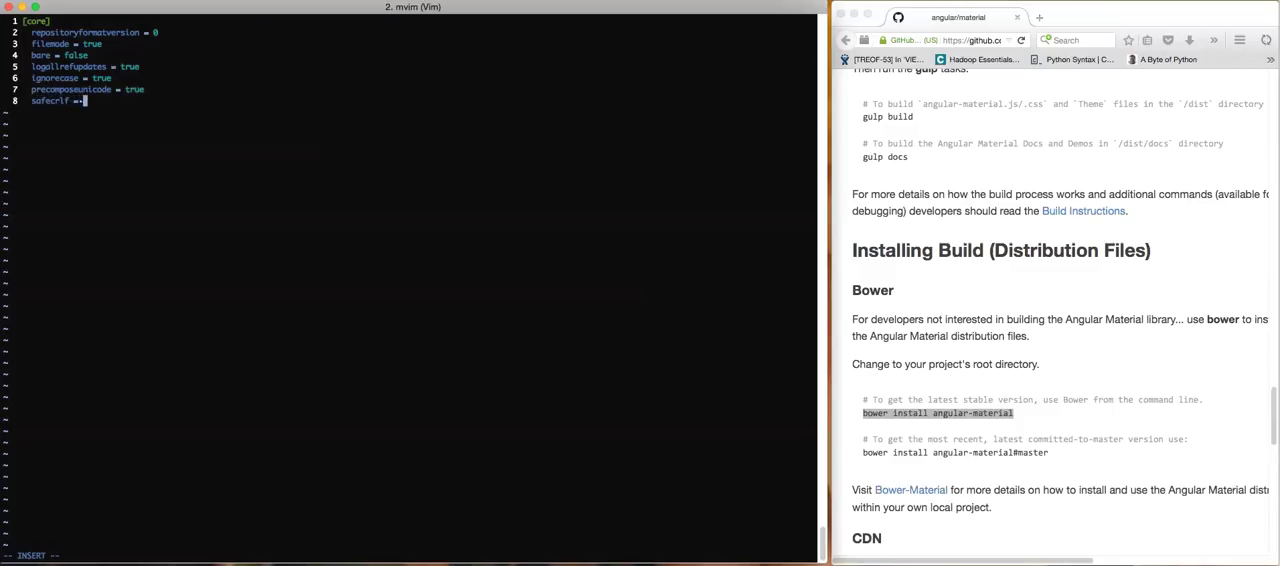
text(fals)
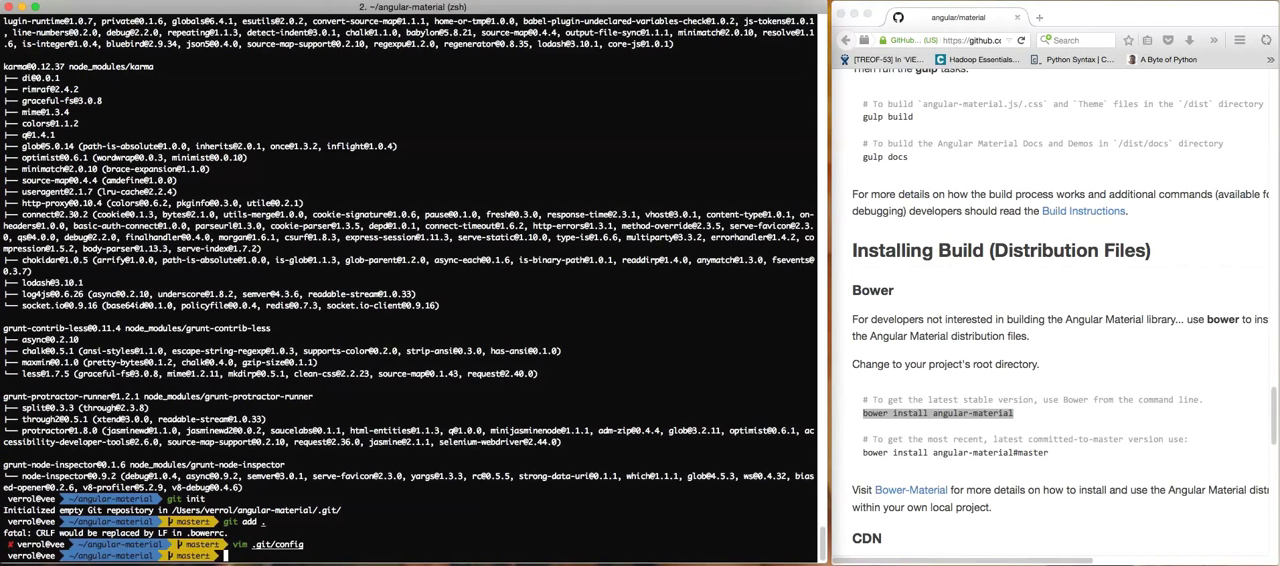
Step: Stage everything, commit with message "init", and confirm a clean tree with git status
text(git add .)
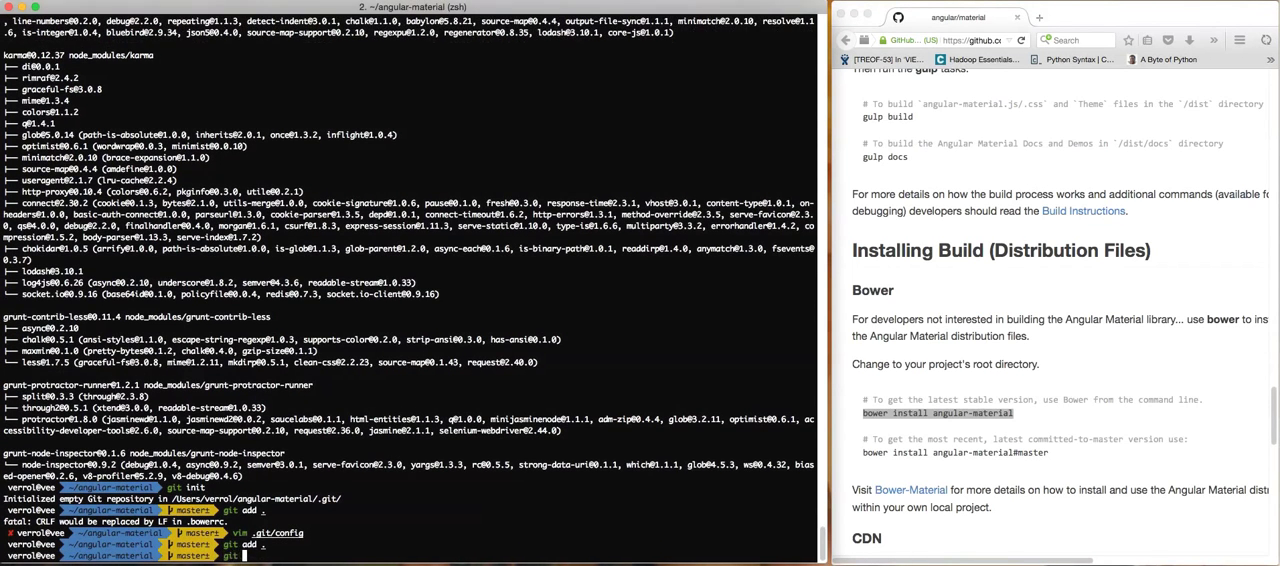
text(commit -m ')
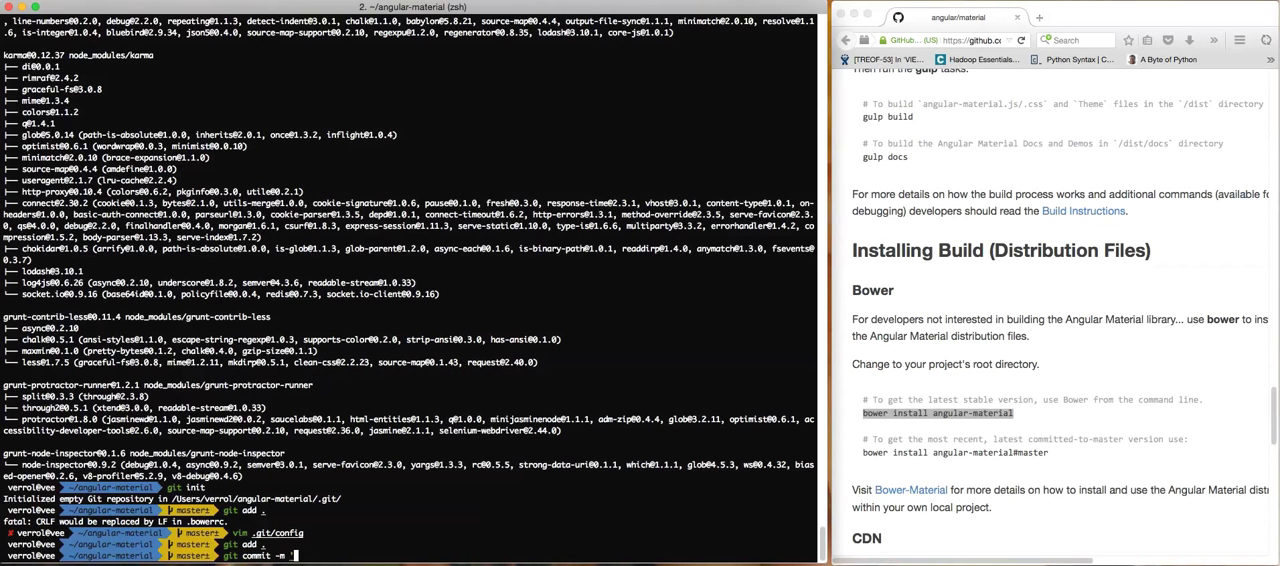
text(in)
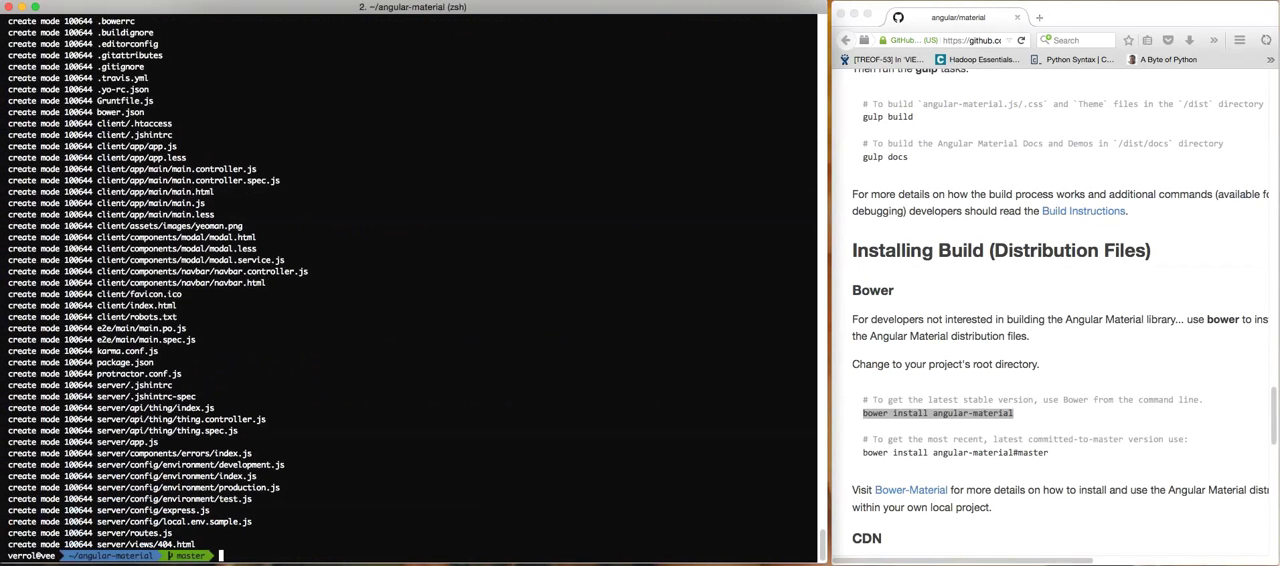
text(git status)
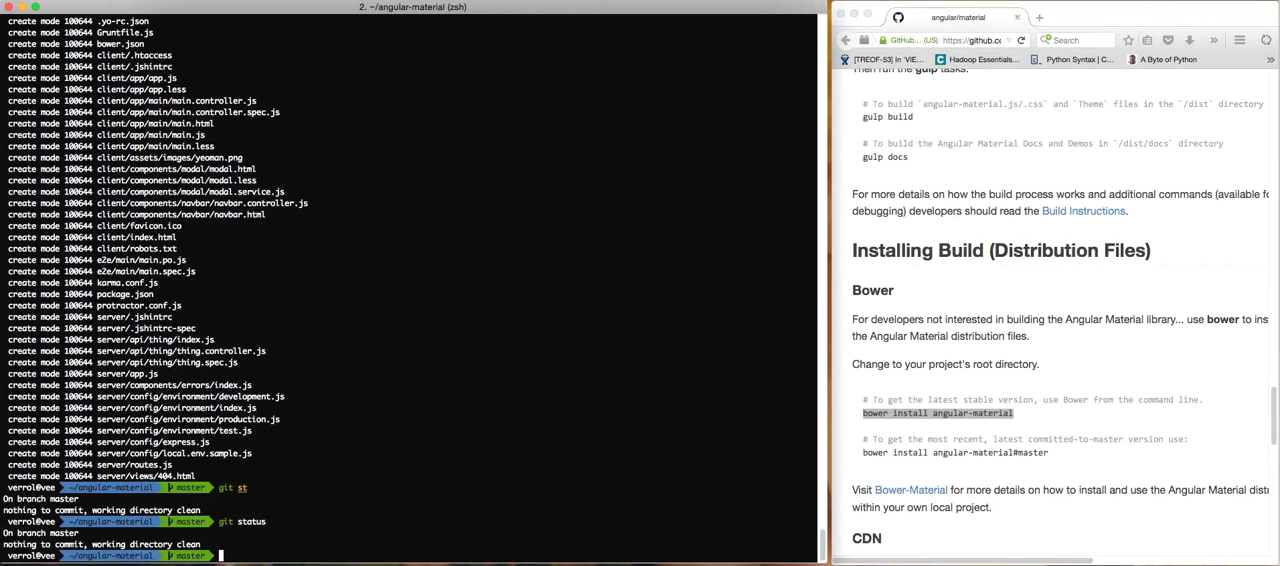
Step: Run grunt serve so Firefox shows the 'Allo, 'Allo! starter page at localhost:9000
text(grunt)
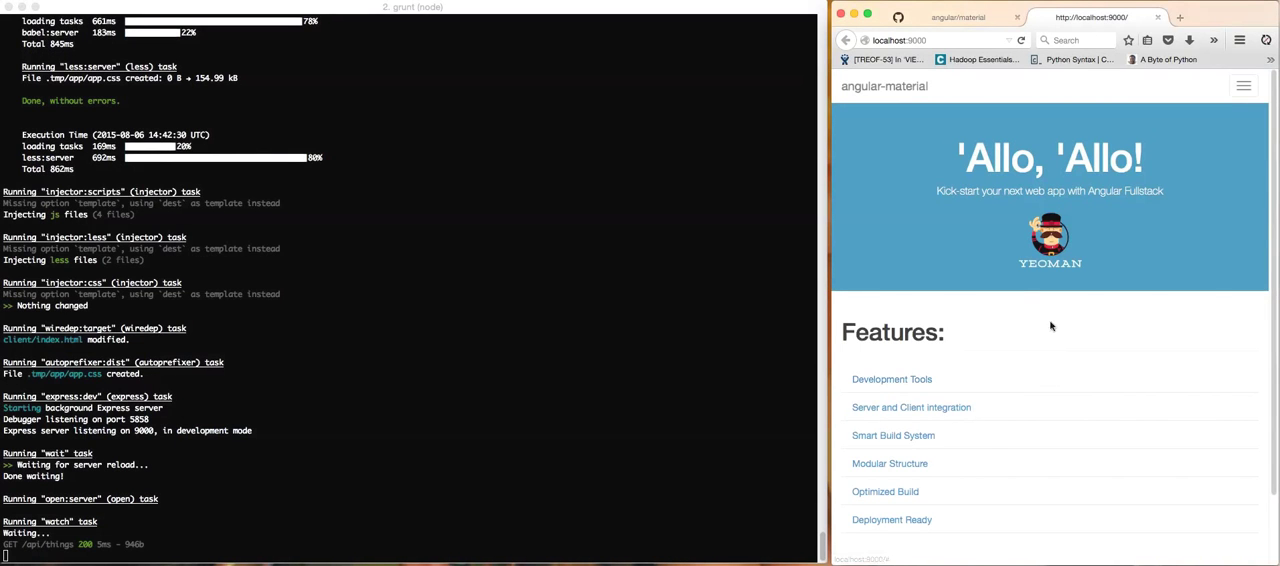
scroll(down, 3)
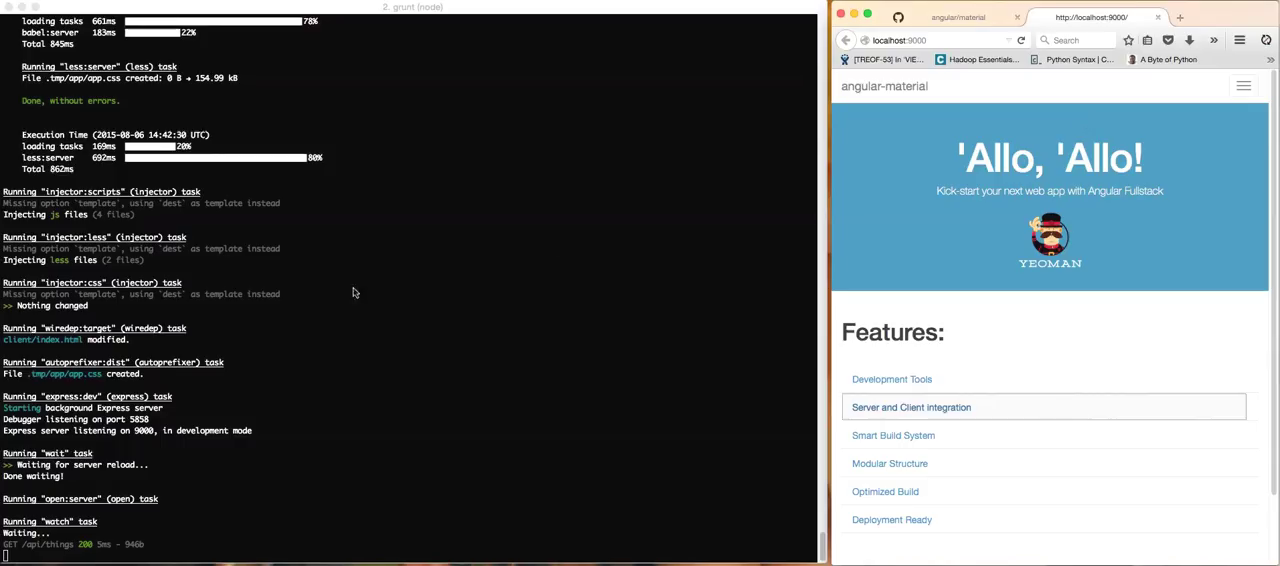
mouse_move(162, 380)
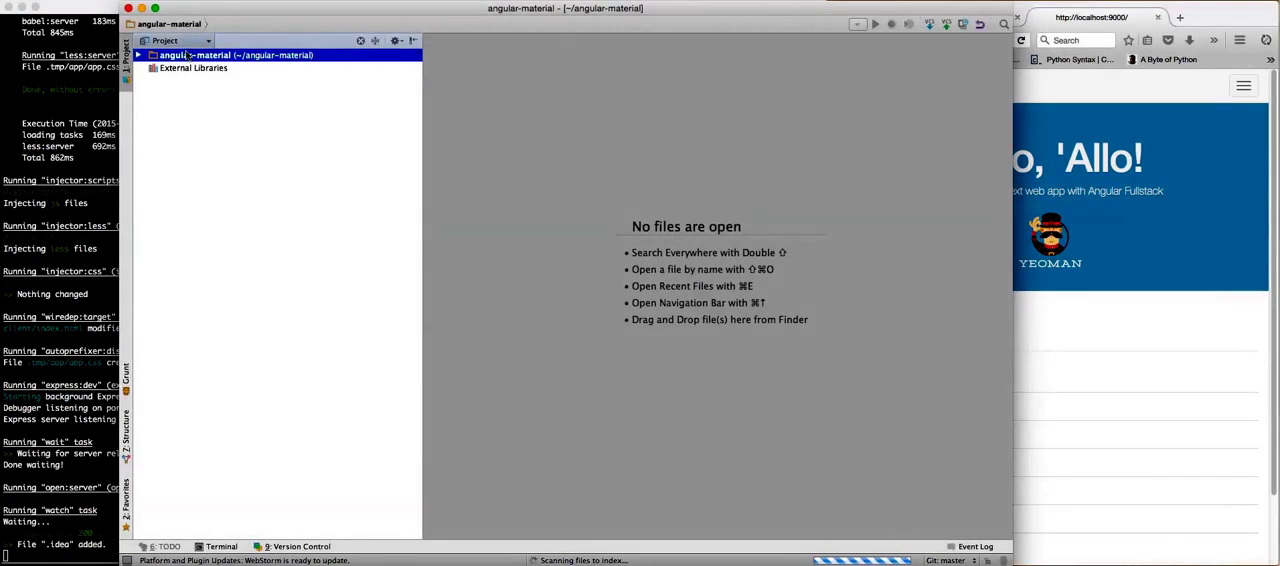
Step: Open client/app/main/main.html and replace the 'Allo, 'Allo! heading with Hello World
click(140, 56)
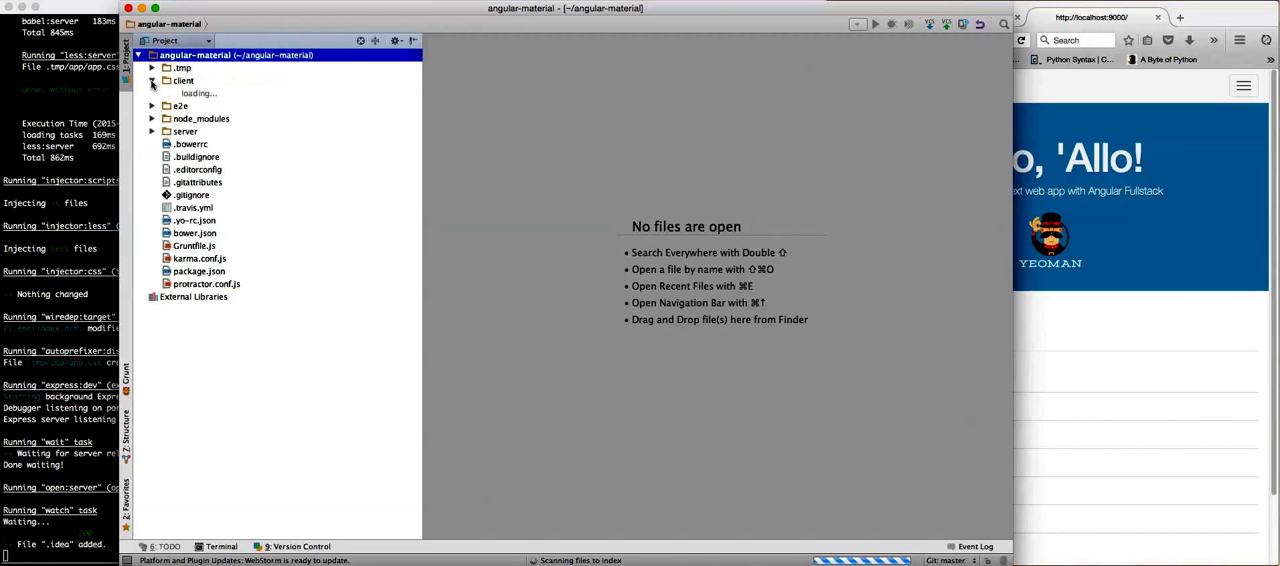
click(152, 80)
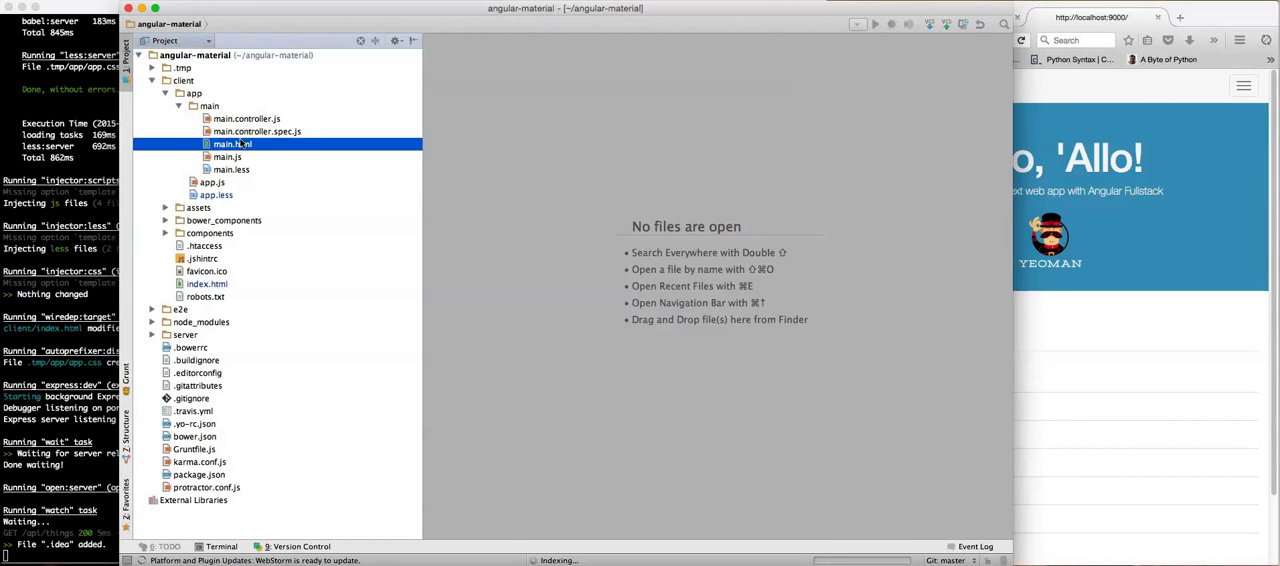
double_click(232, 144)
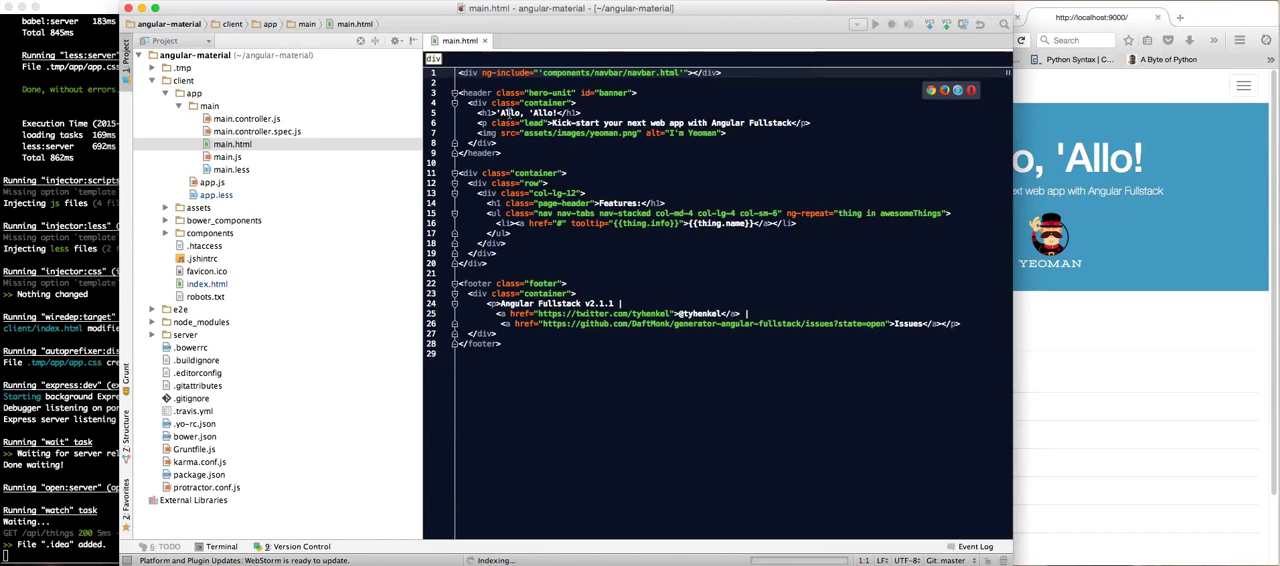
double_click(548, 112)
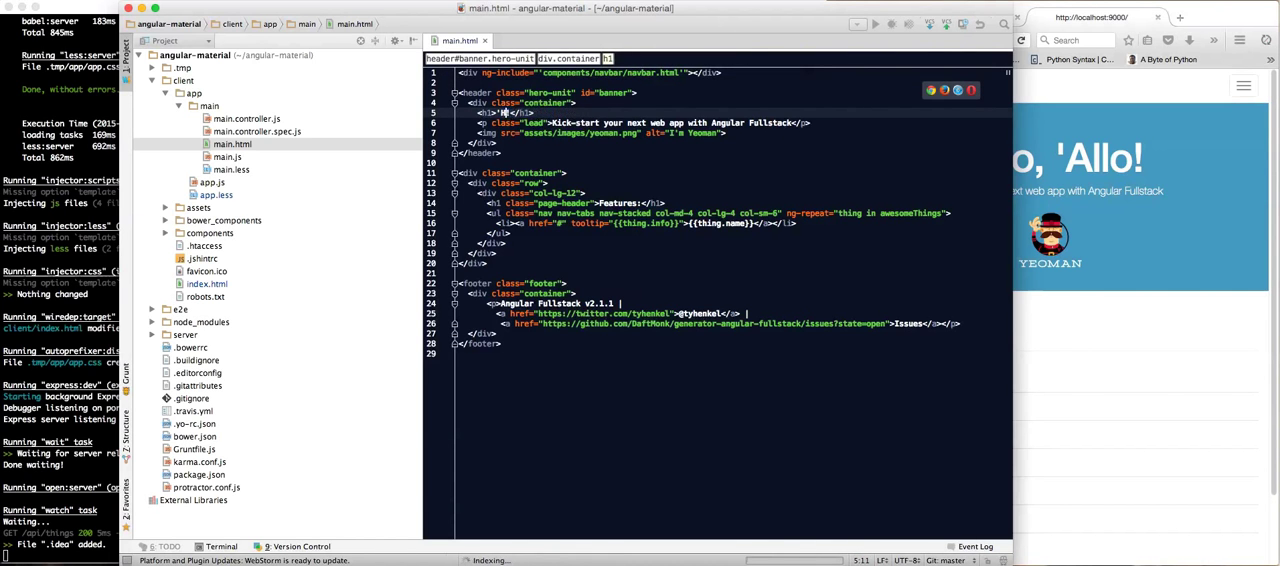
text(Hello World)
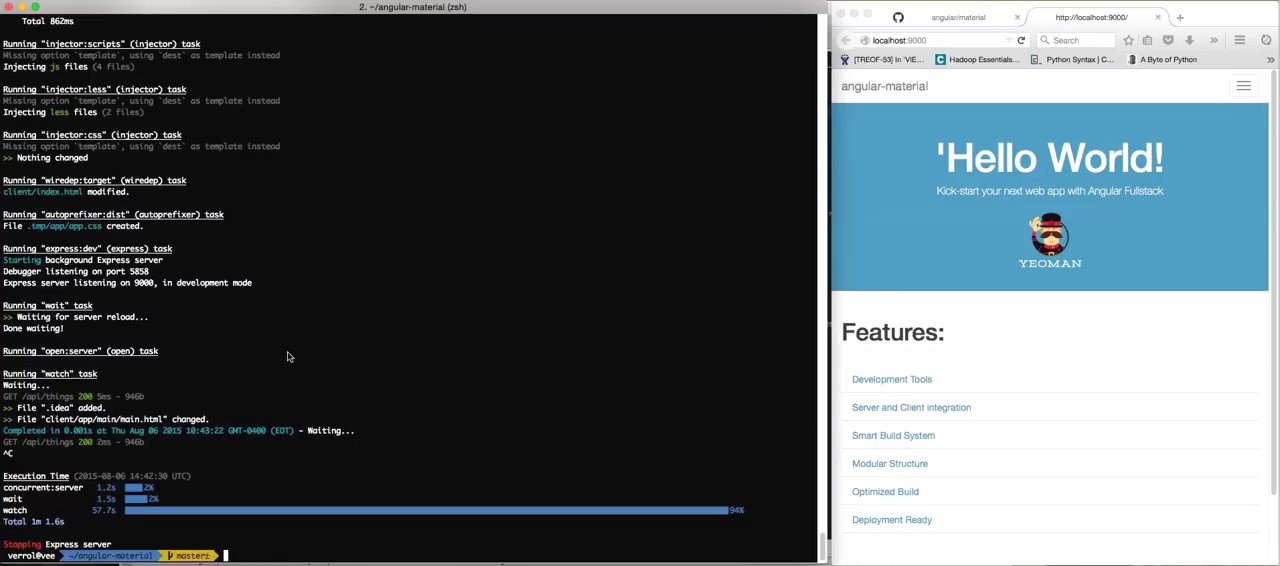
Step: Run bower install angular-material --save, check git diff bower.json, then restart grunt
text(bower install angular-material)
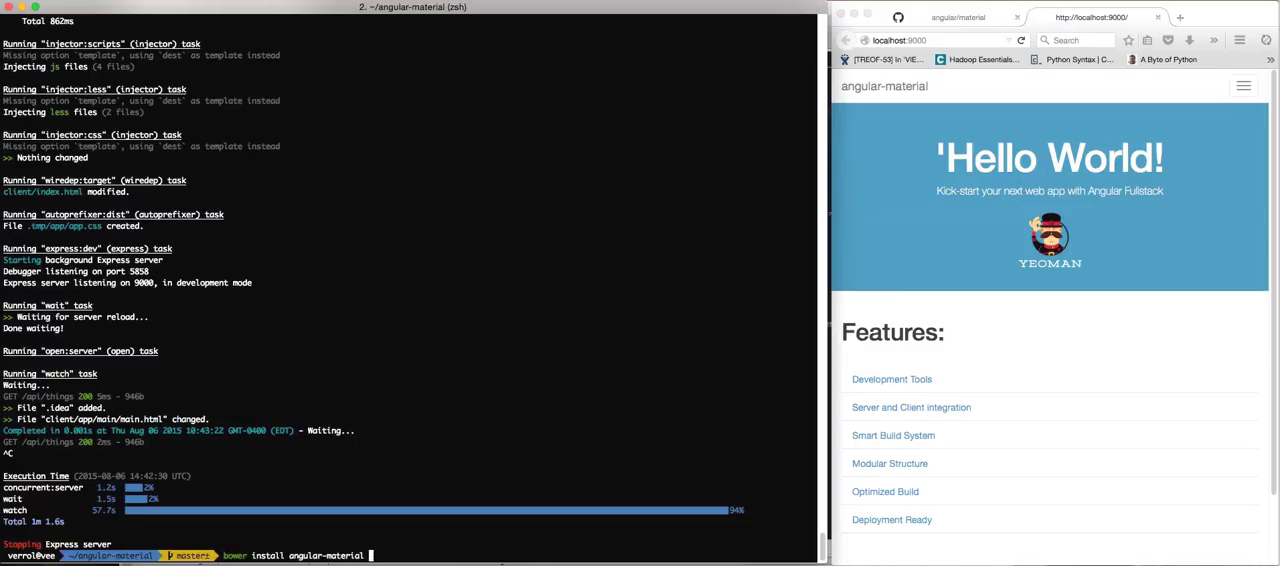
text(--save)
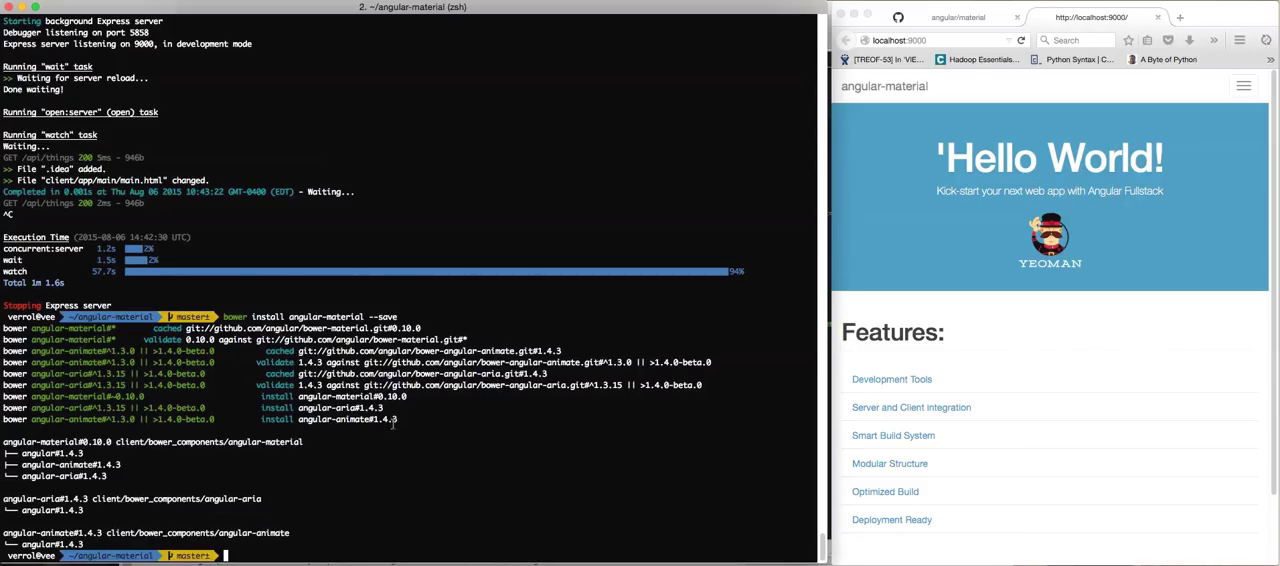
text(git diff bower.json)
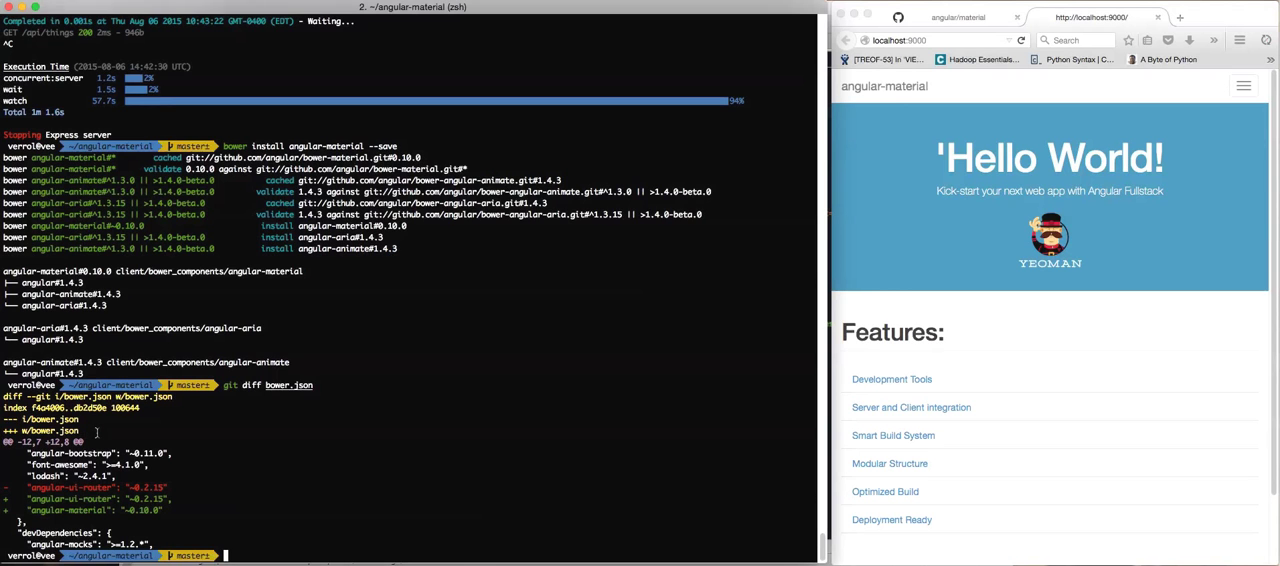
text(grunt server)
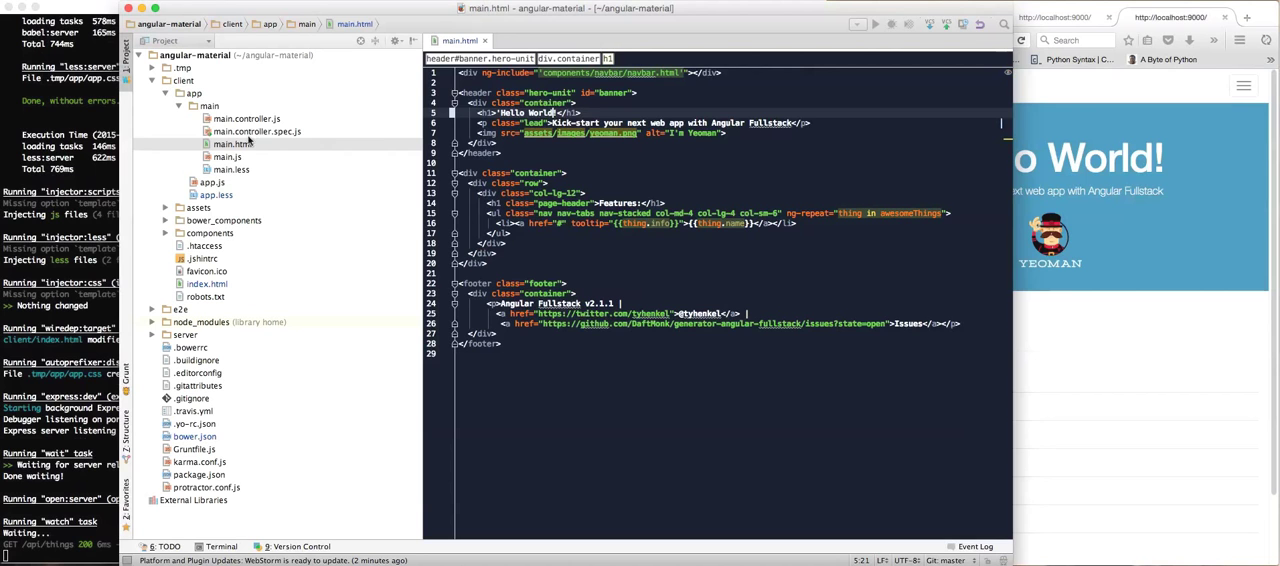
Step: Inspect index.html's bower css and vendor script blocks for the injected angular-material entries
click(208, 284)
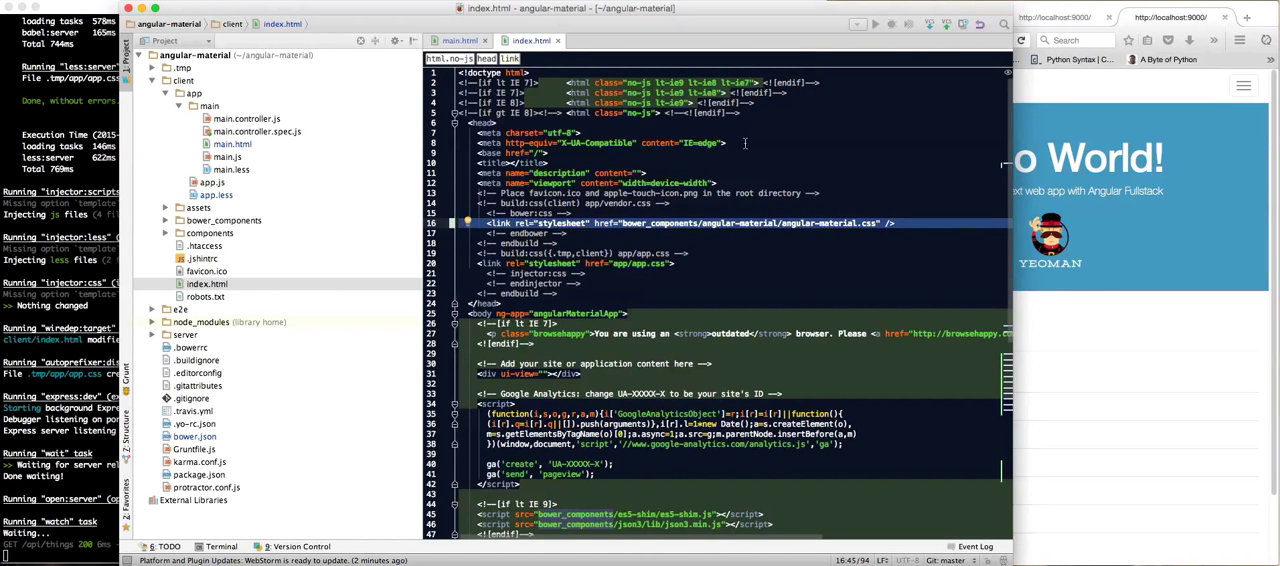
click(208, 232)
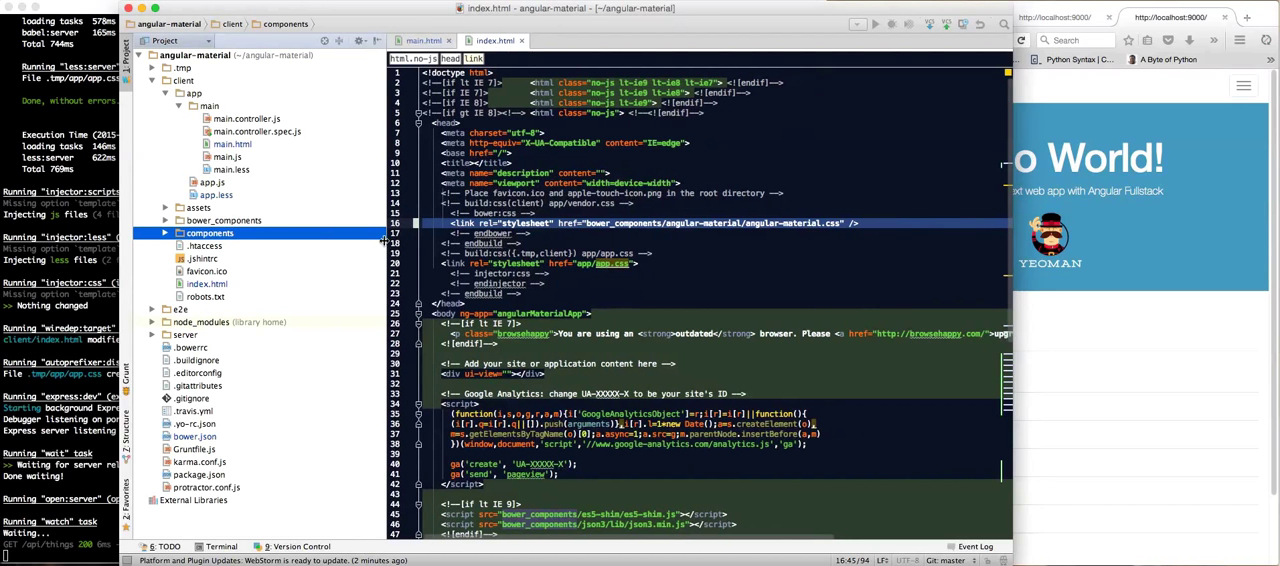
scroll(down, 3)
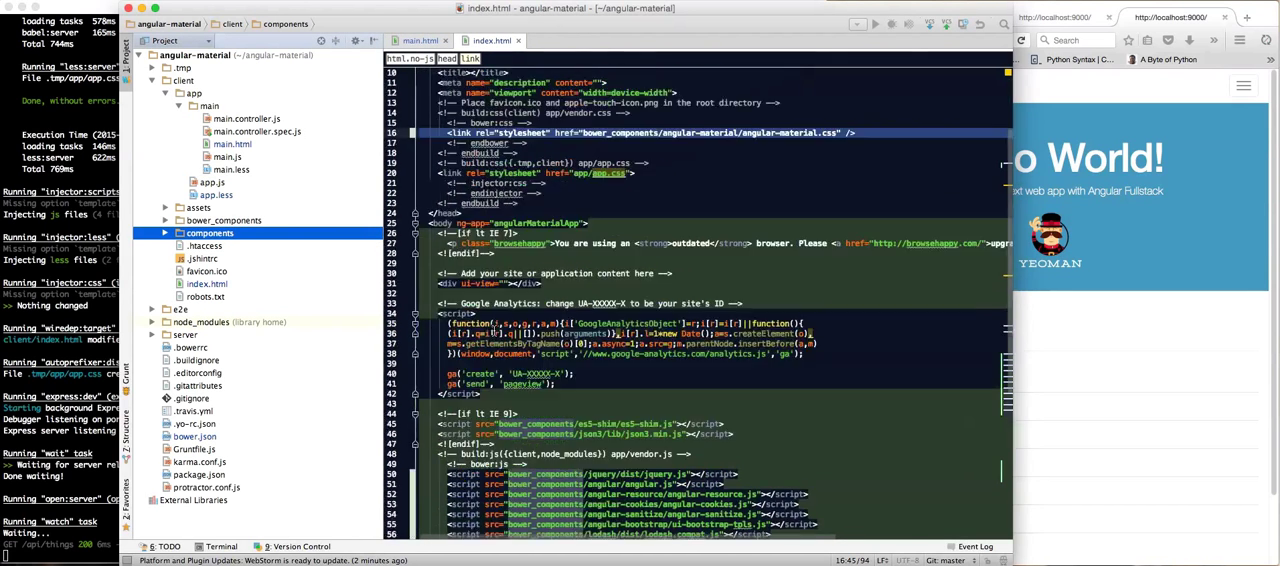
scroll(down, 3)
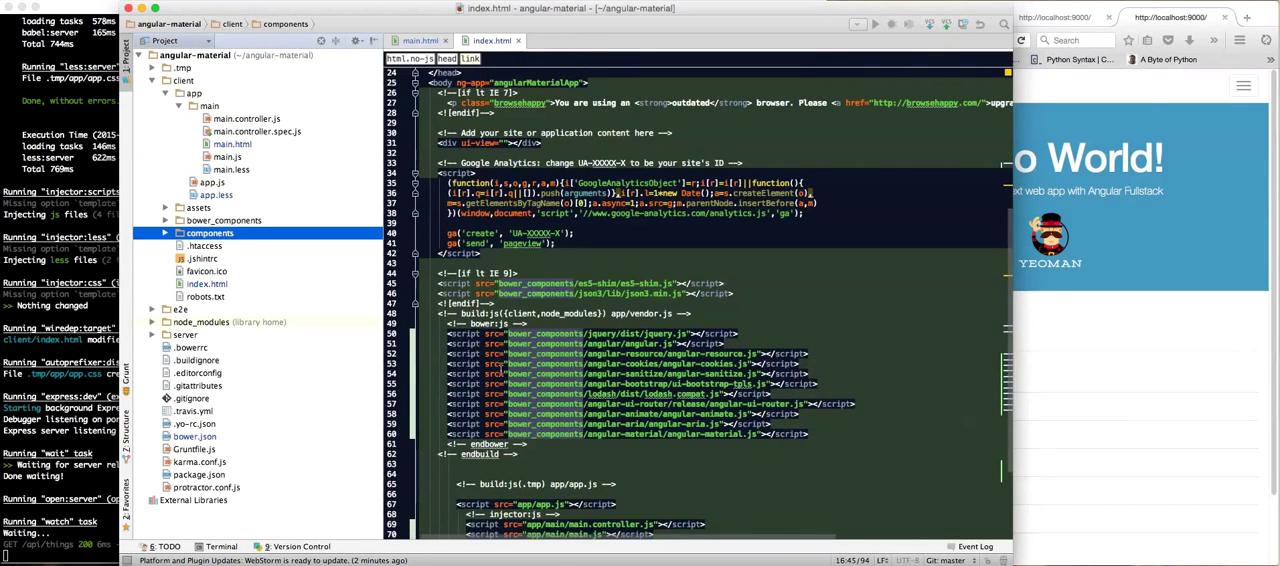
scroll(down, 3)
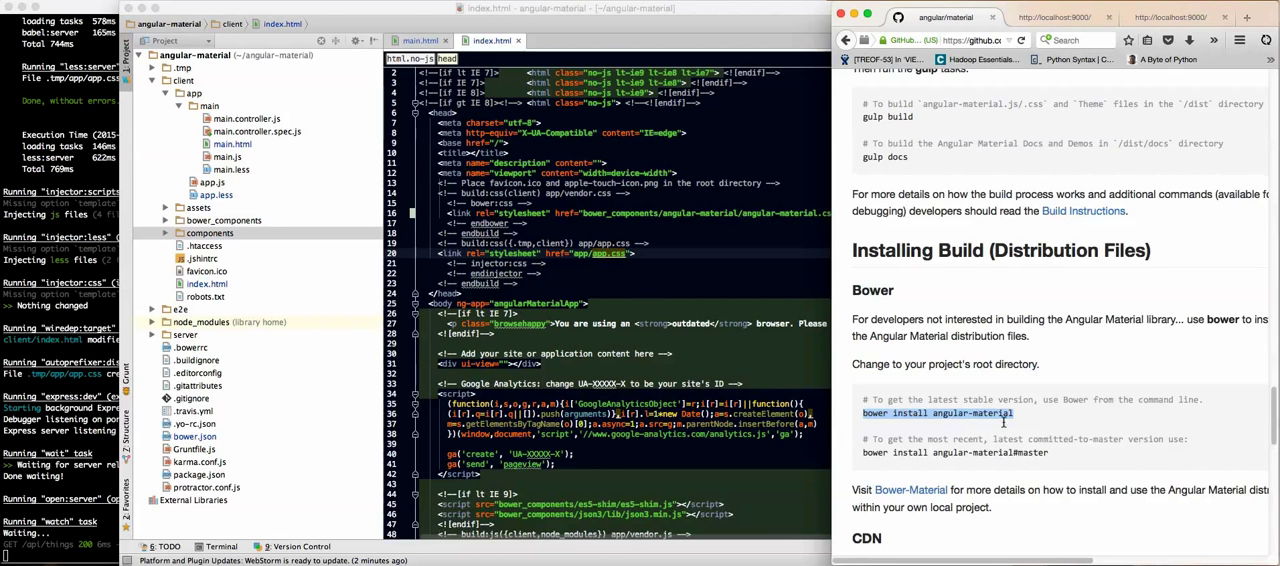
Step: Run git st in the project directory to list the modified, uncommitted files
scroll(down, 3)
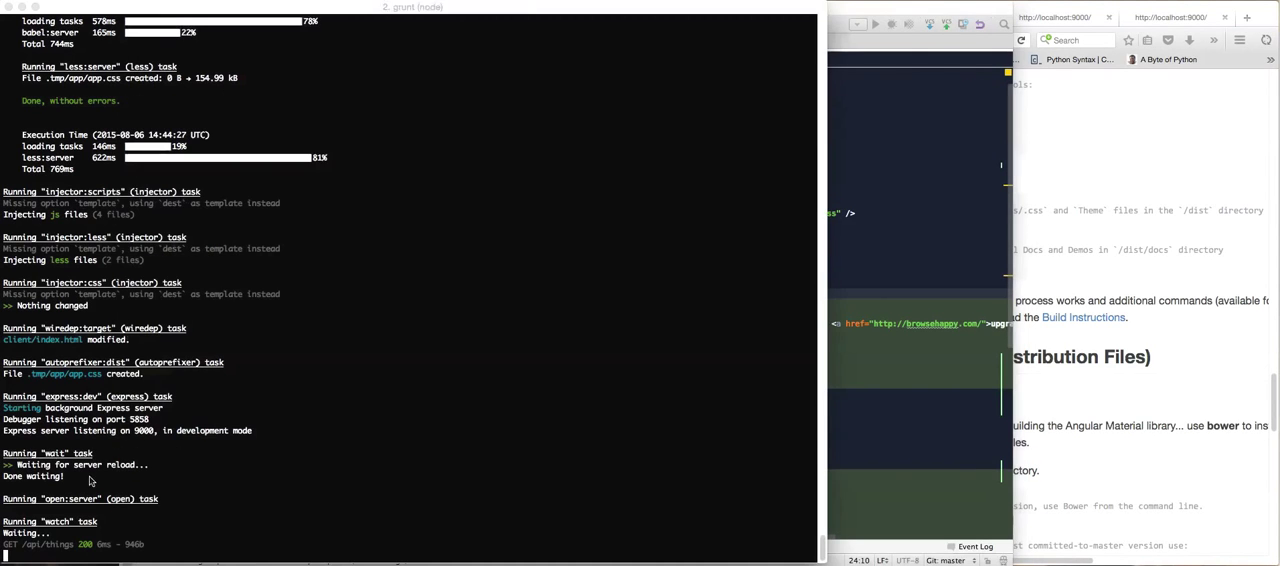
mouse_move(228, 304)
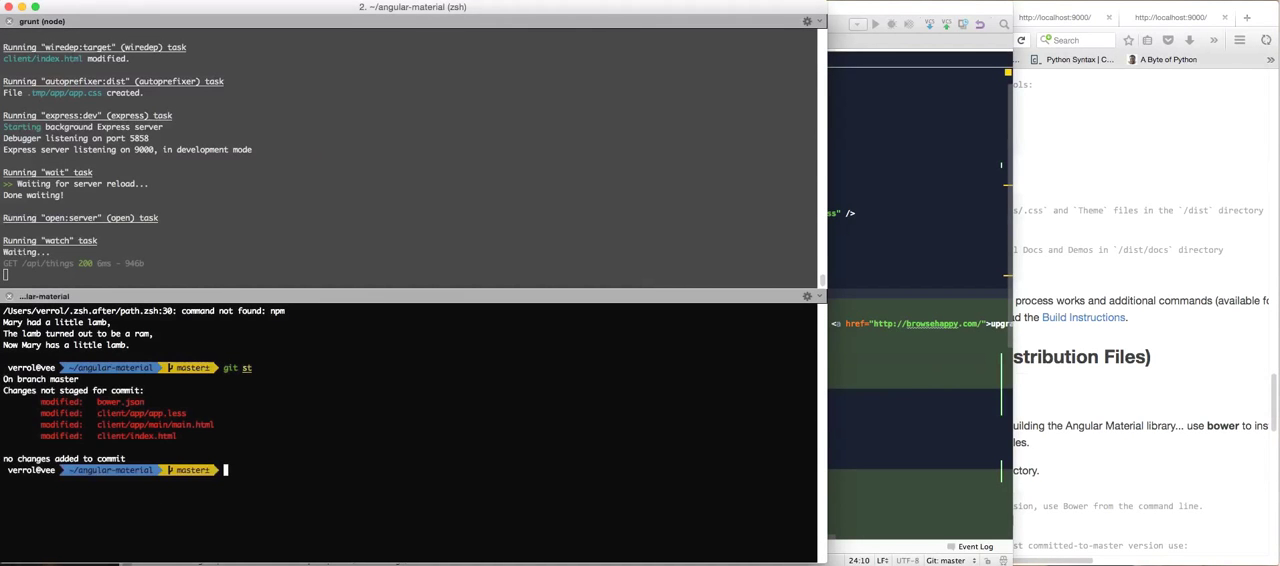
text(git st)
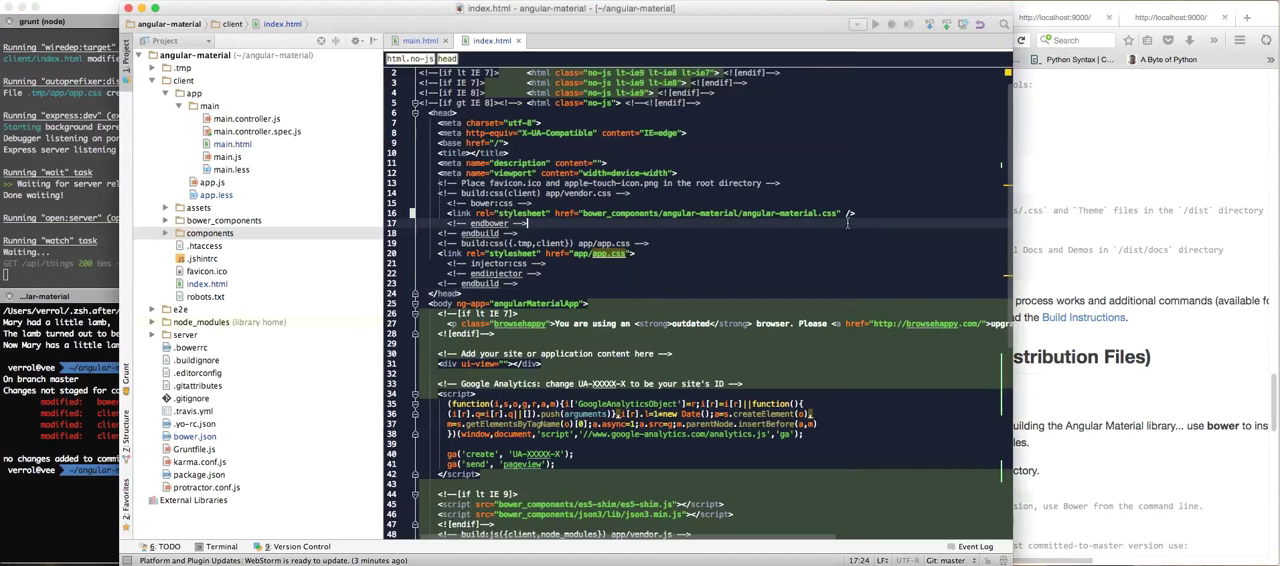
click(232, 144)
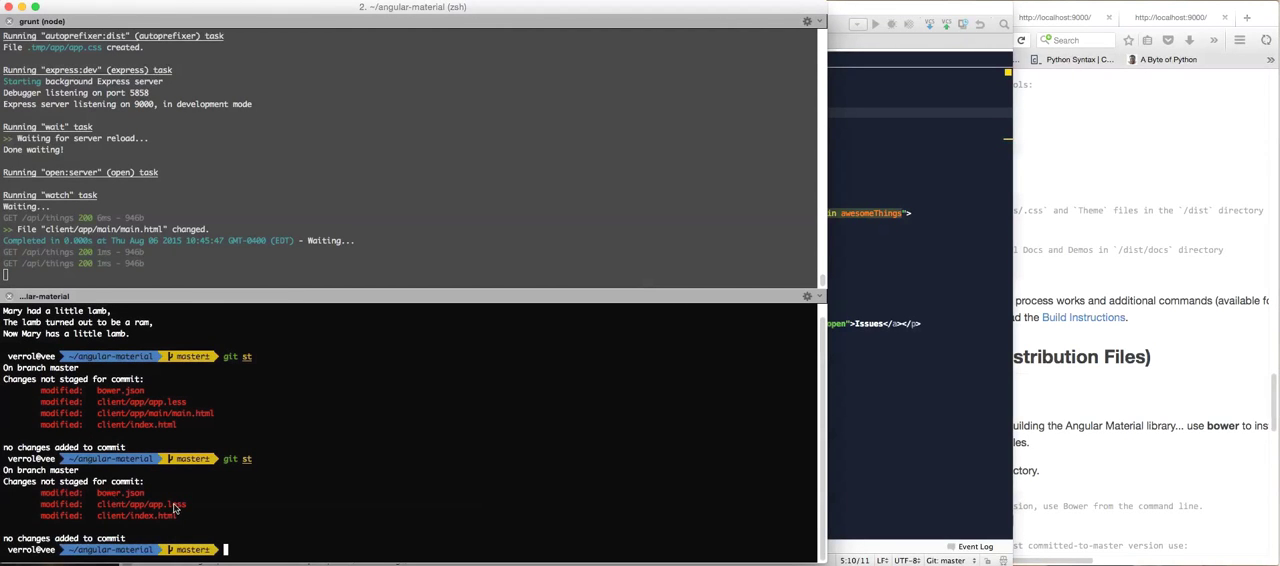
mouse_move(184, 514)
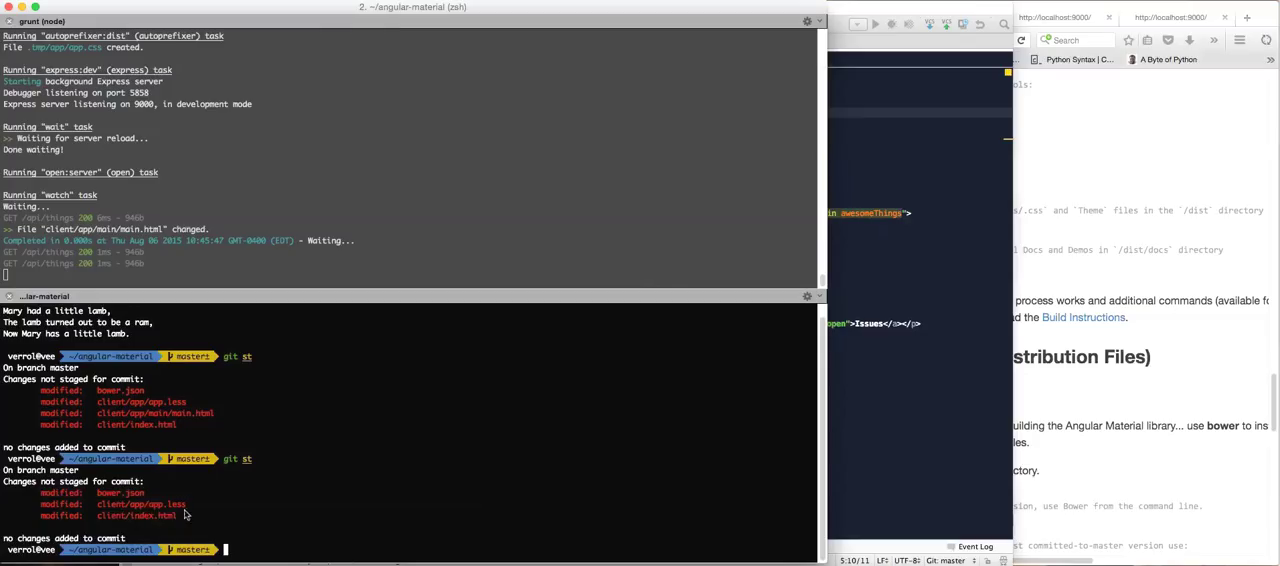
mouse_move(364, 400)
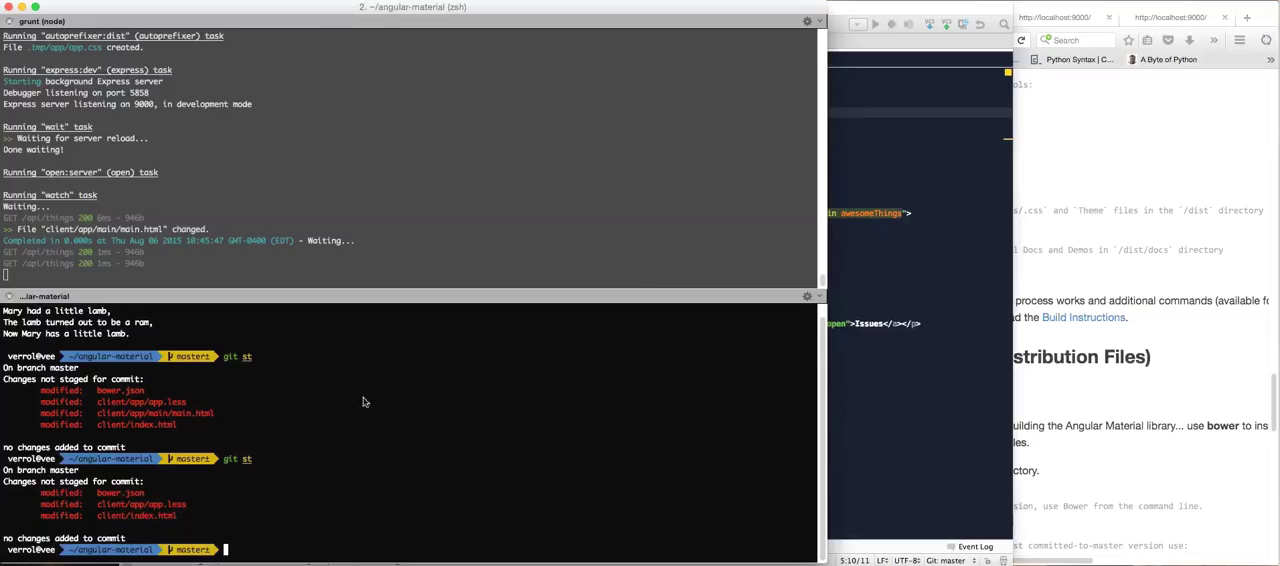
mouse_move(156, 520)
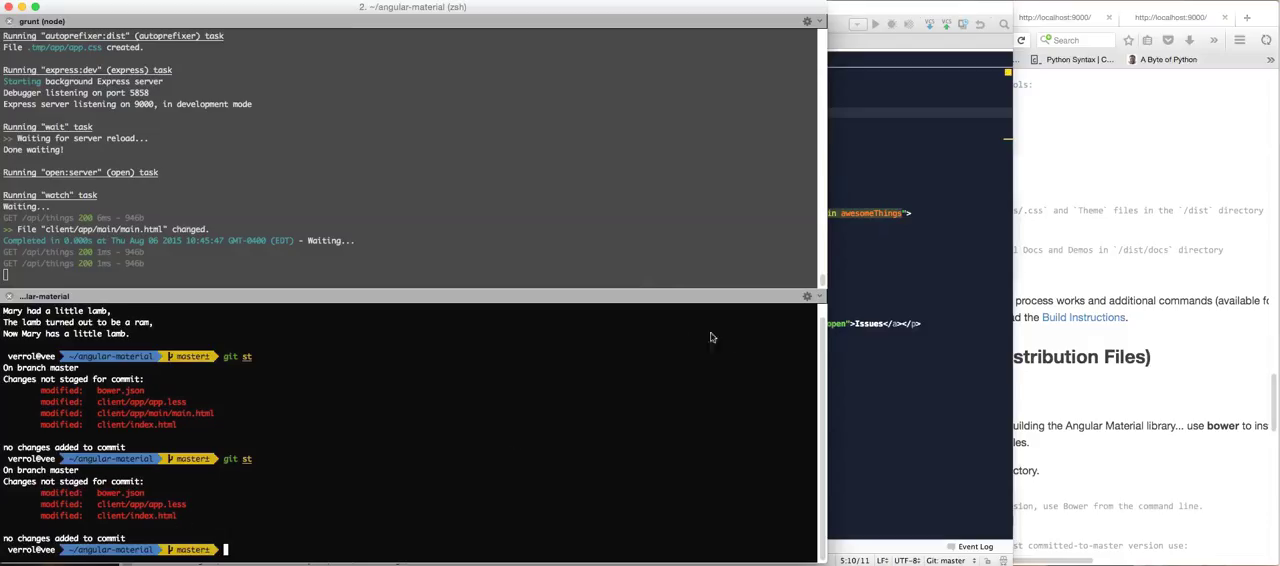
mouse_move(338, 472)
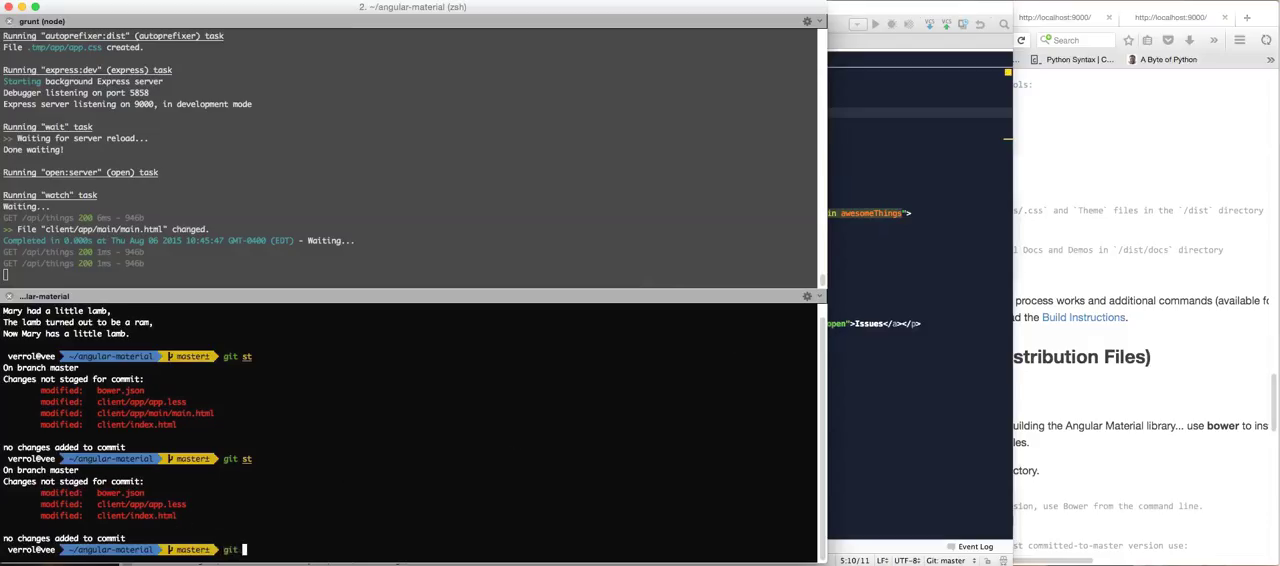
Step: Commit with the message 'installed AngularJS Material library'
text(commit)
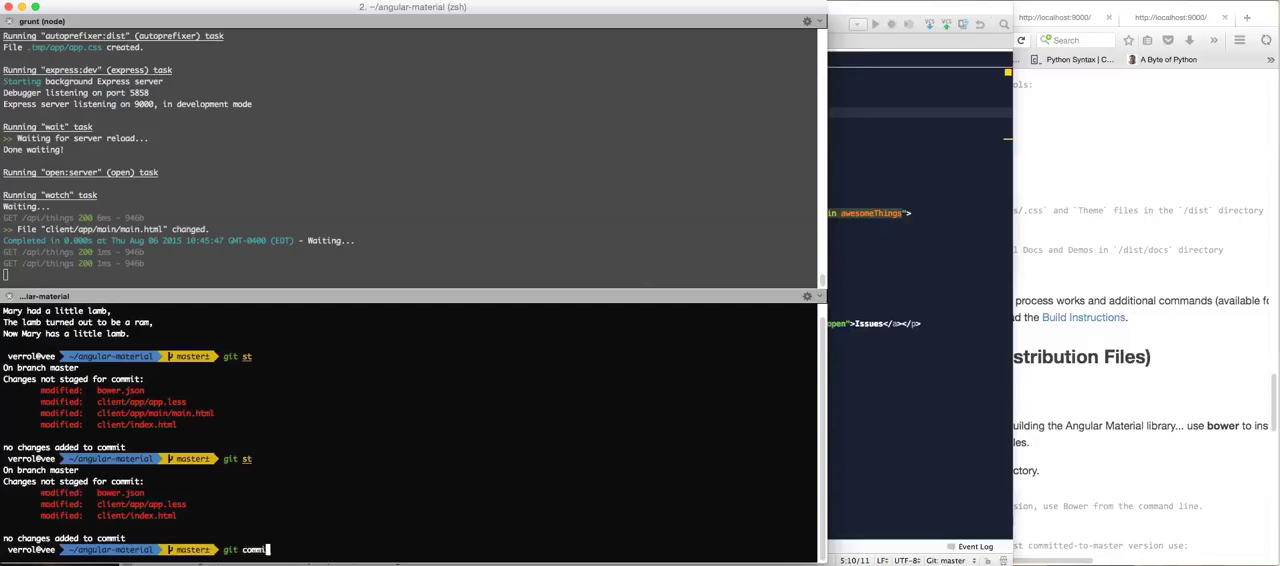
text(-m 'ad)
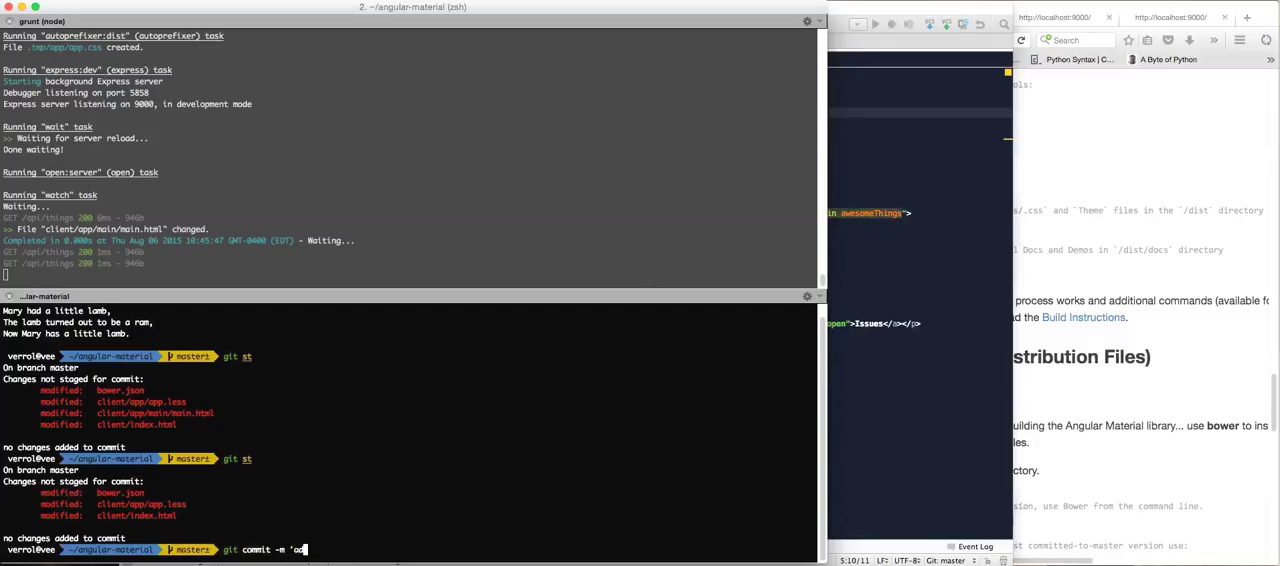
text(installed AngularJS Material library)
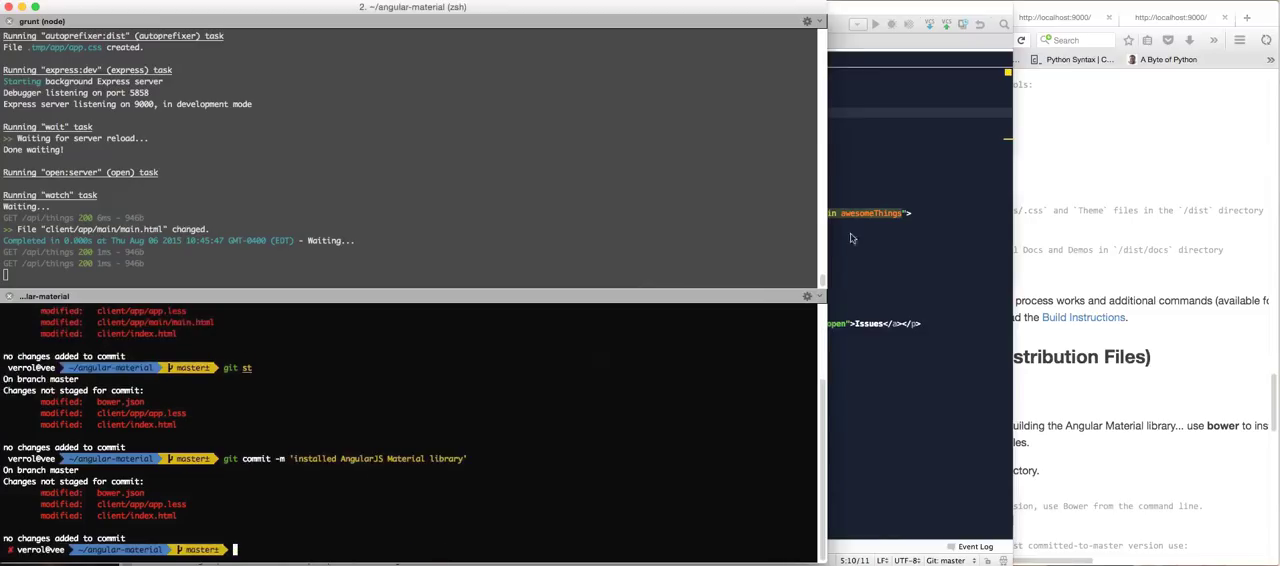
mouse_move(888, 264)
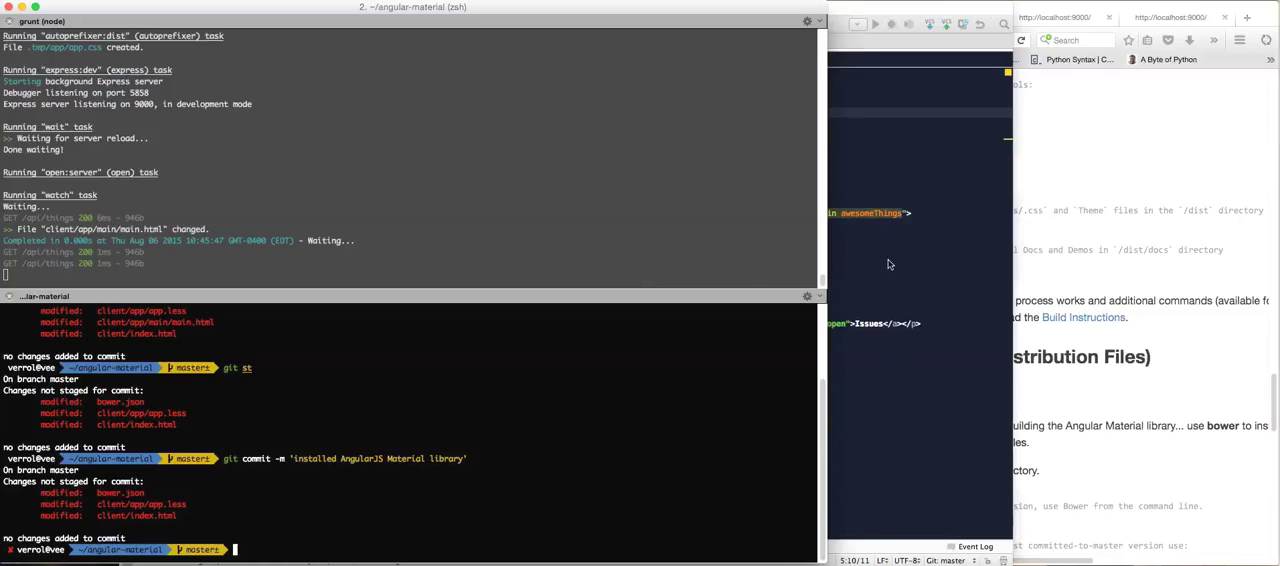
mouse_move(452, 472)
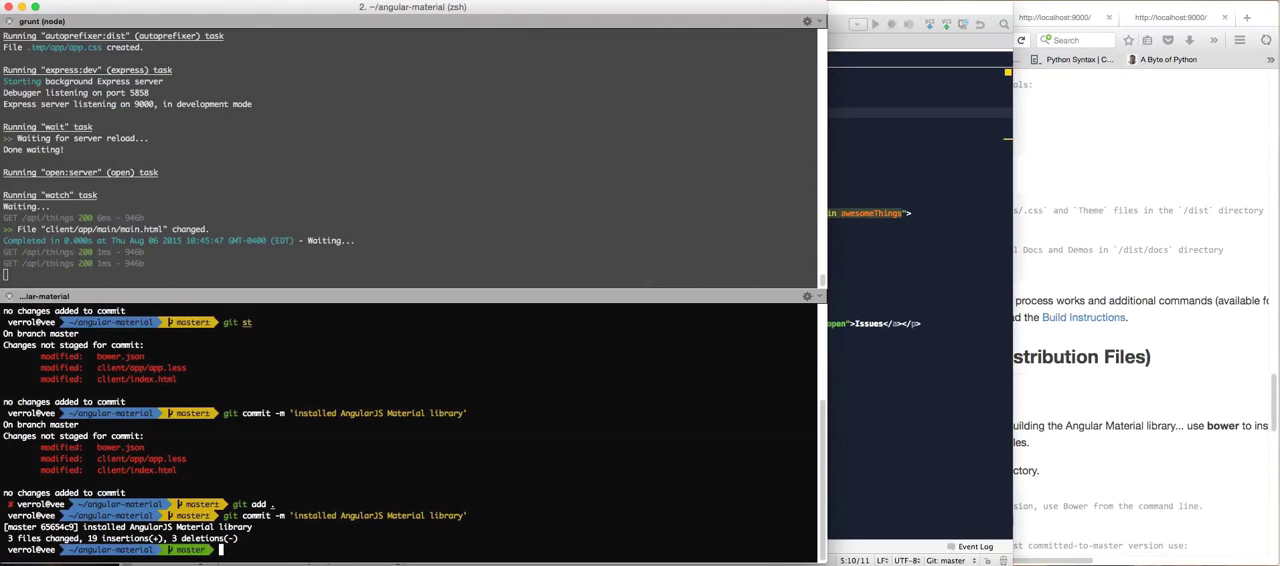
mouse_move(876, 230)
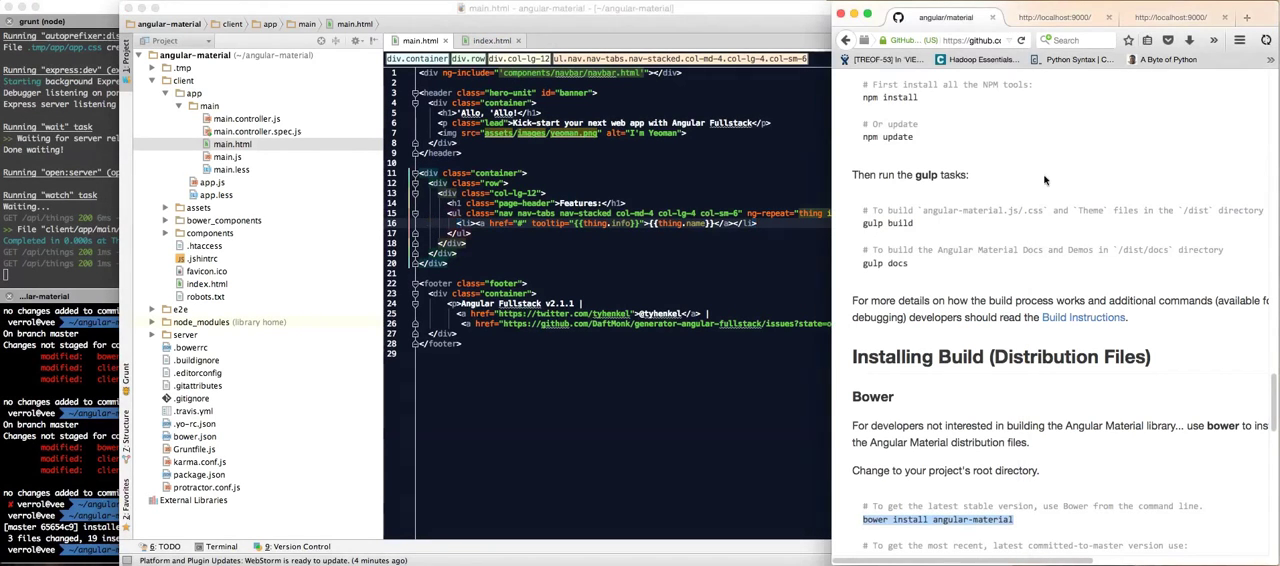
Step: Switch back to WebStorm and focus the main.html editor
click(976, 16)
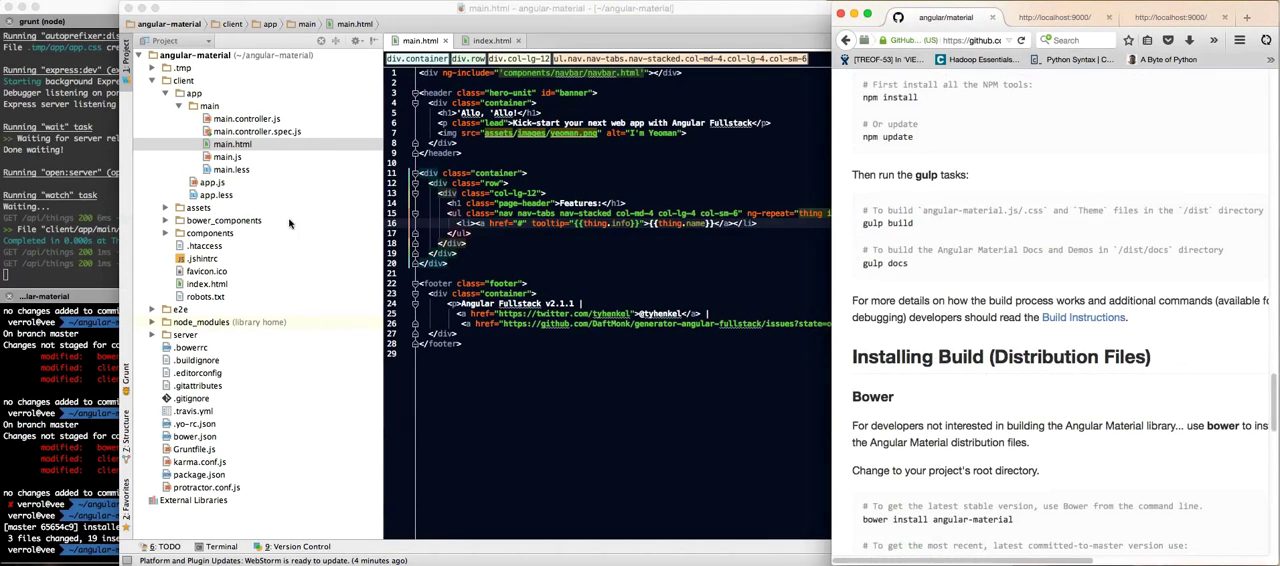
click(210, 182)
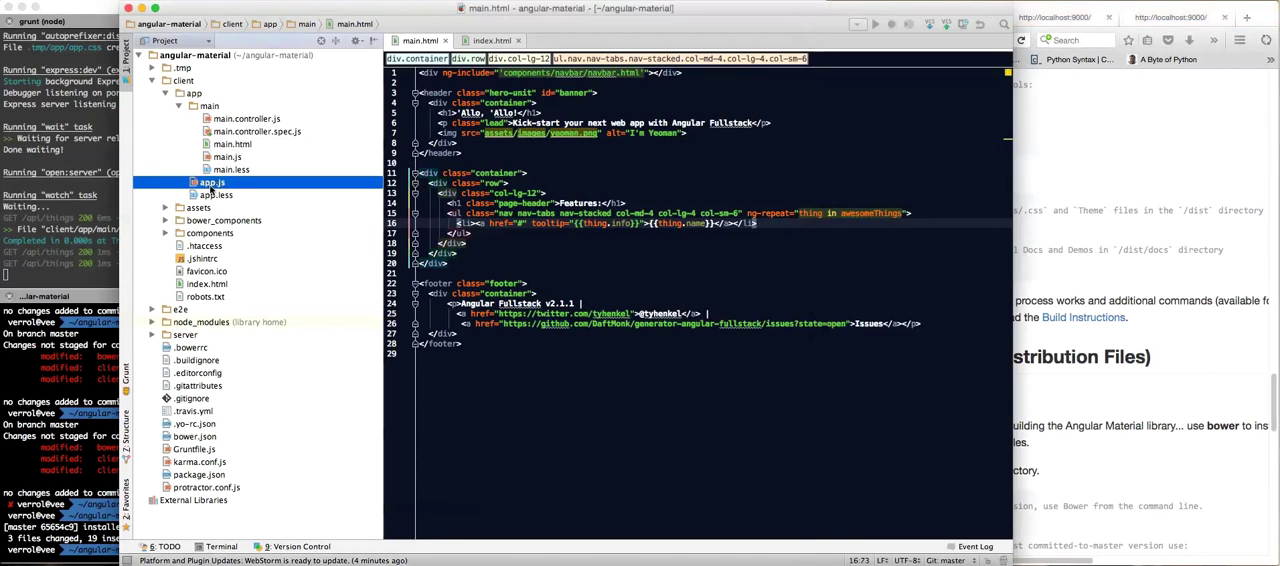
click(212, 182)
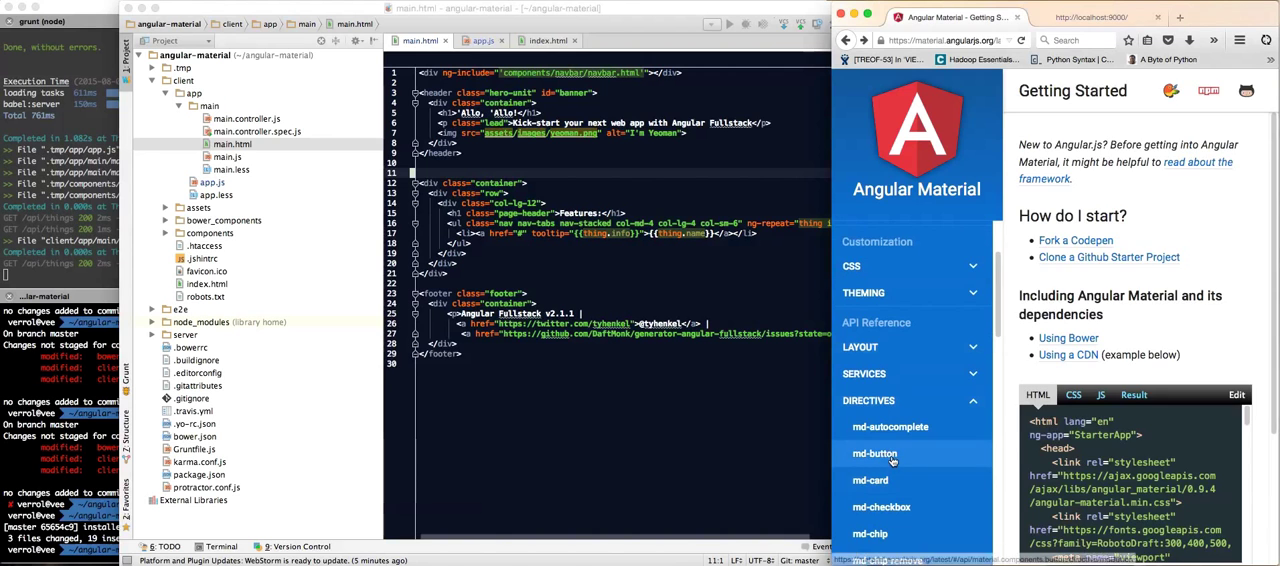
Step: Show the md-button directive page under Directives in the docs sidebar
click(876, 452)
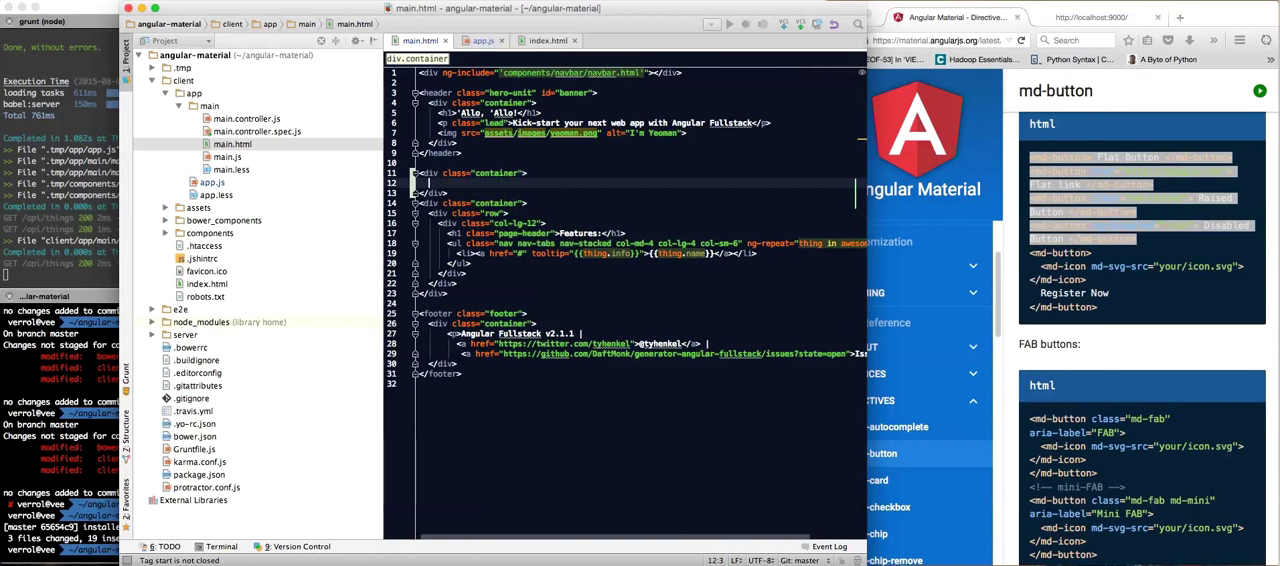
Step: Add a div.container with Flat Button, Flat Link, Raised and Disabled md-buttons
text(div class="row">)
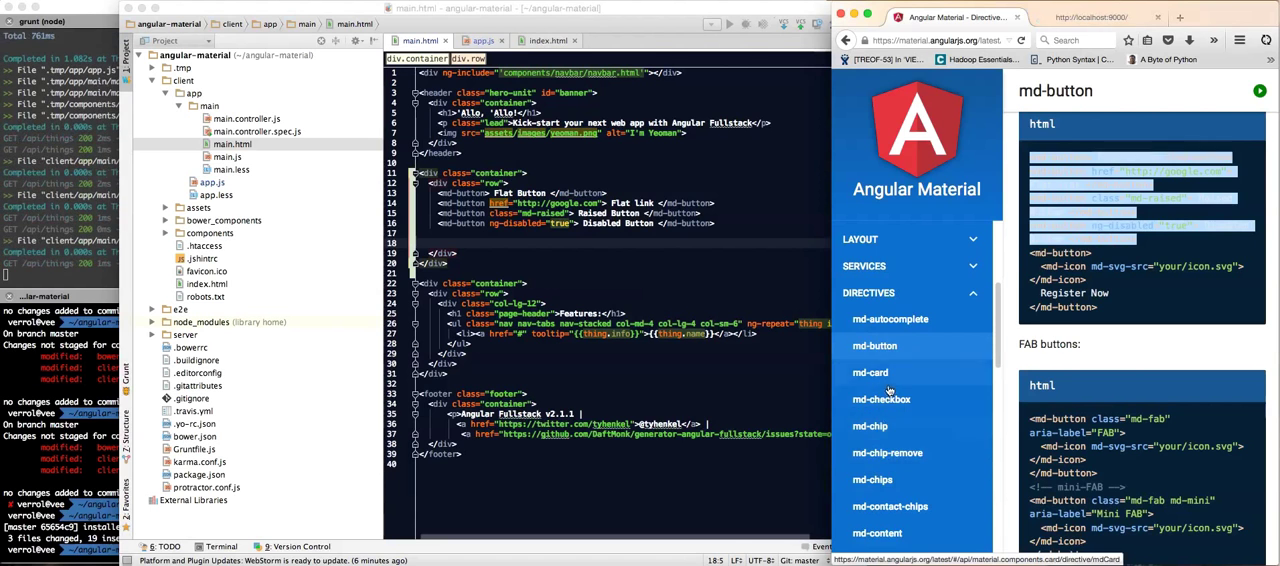
Step: Add a Color md-input (required, md-maxlength 10) and a 'This is the color: {{color}}' line
click(872, 444)
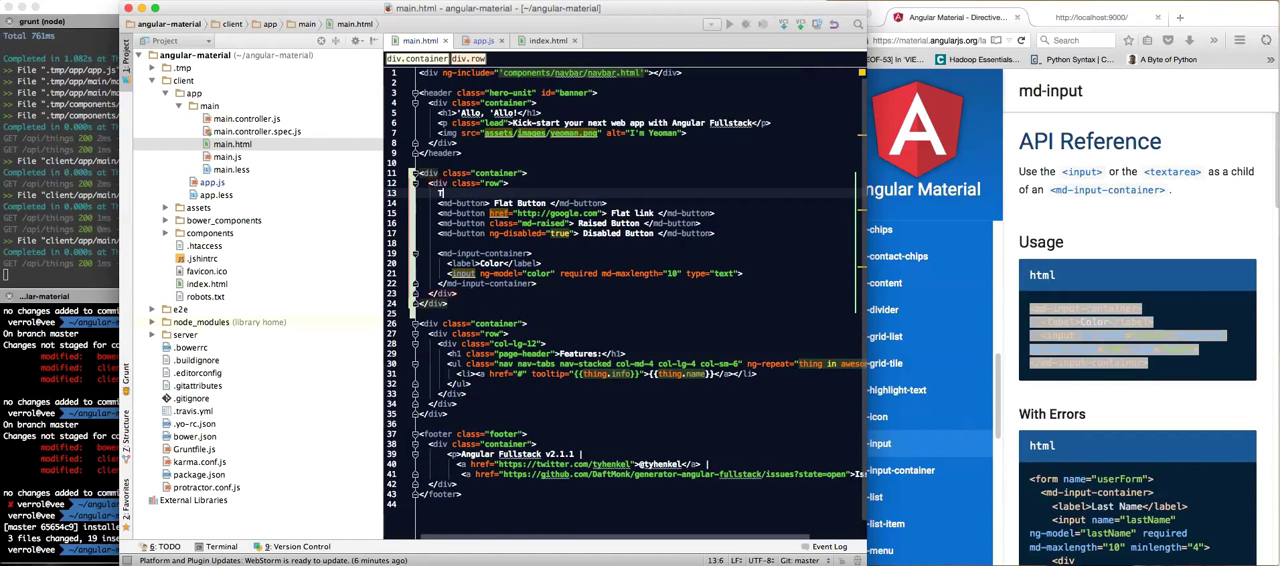
text(This is the coolor: {{color)
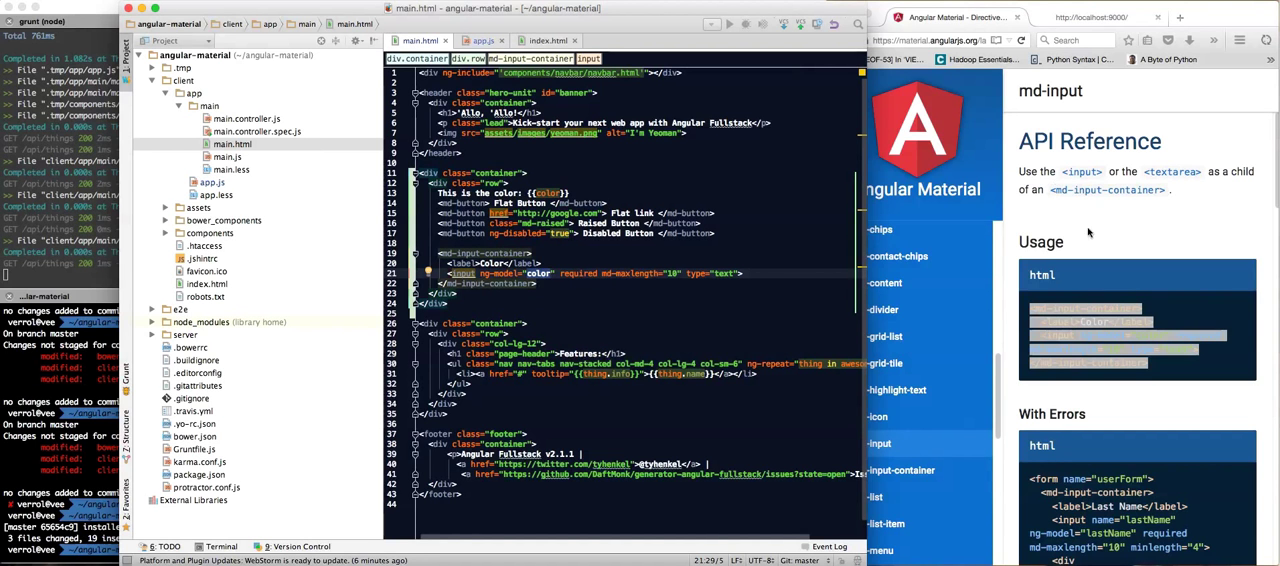
Step: Reload the app and blur the empty Color field to trigger the required warning
click(1096, 16)
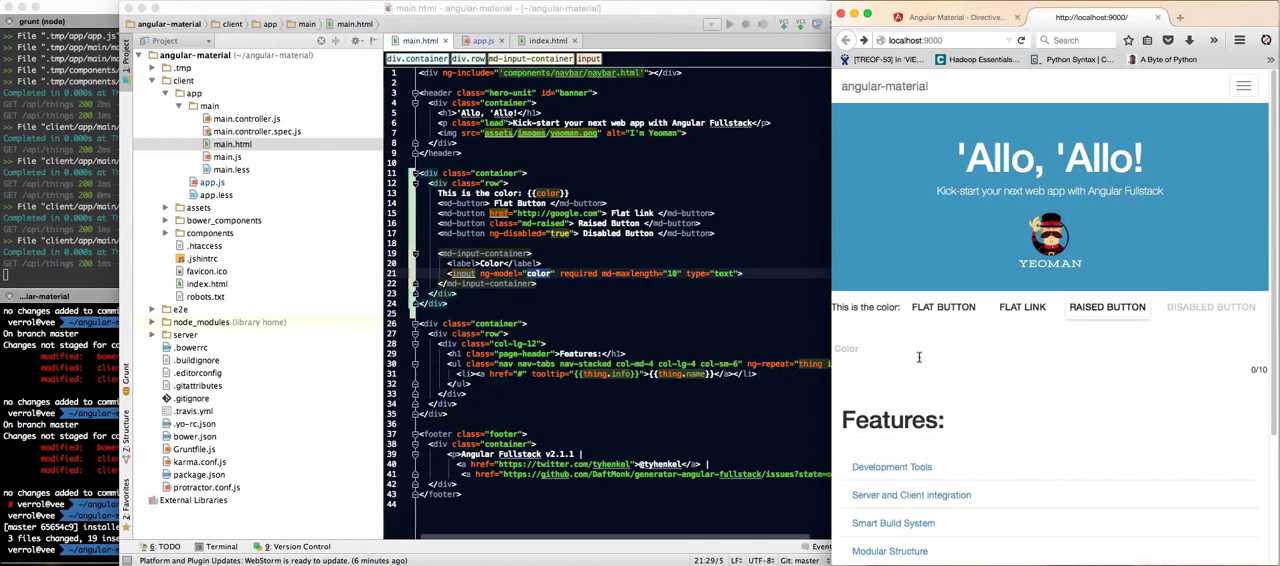
click(920, 358)
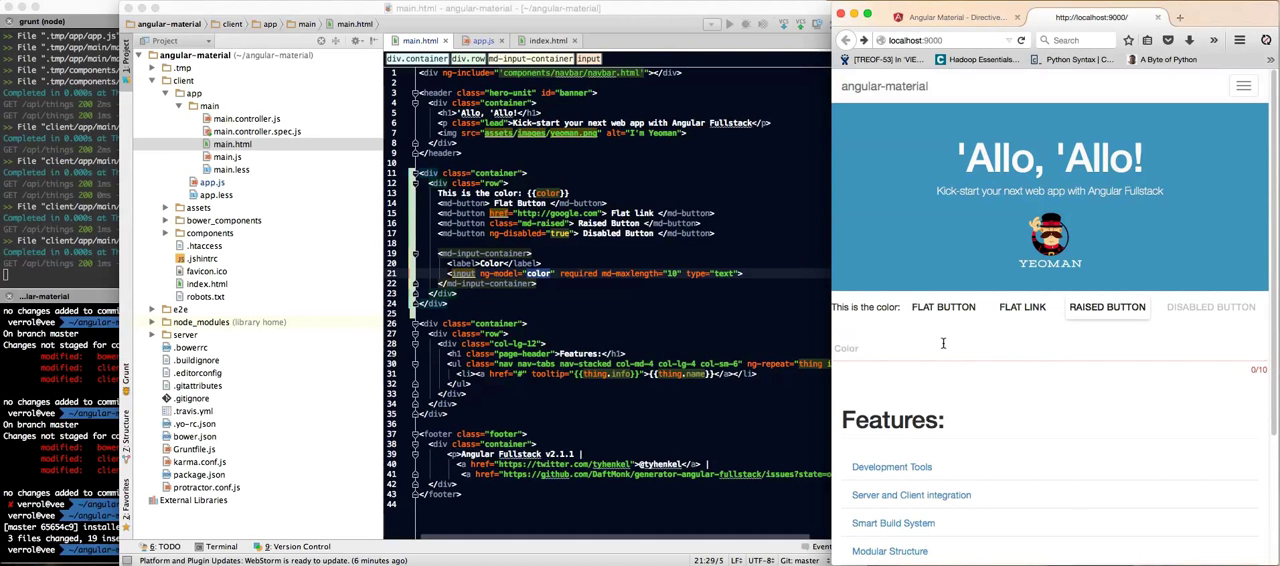
click(944, 348)
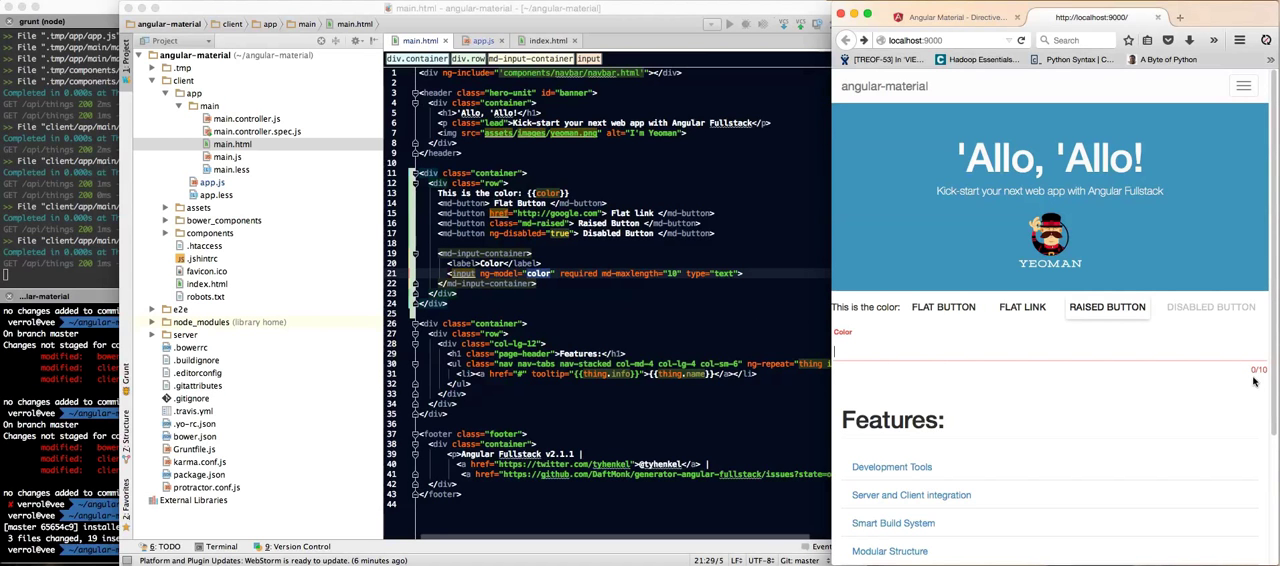
mouse_move(1264, 380)
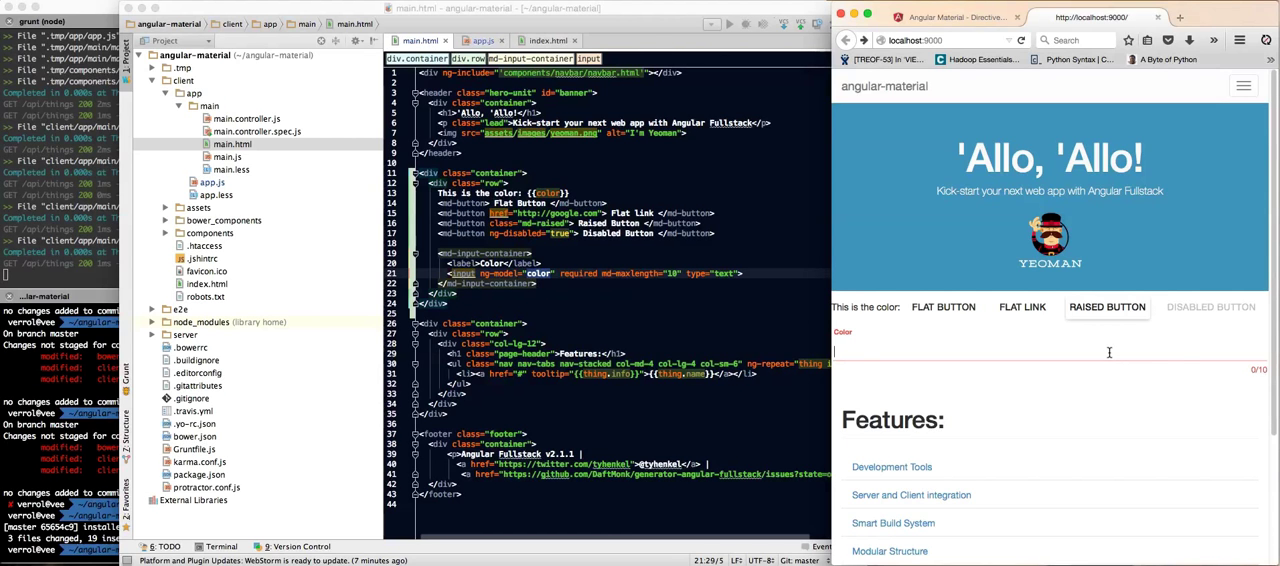
Step: Enter digits and extra characters, trimming the Color value back to 123456
text(1)
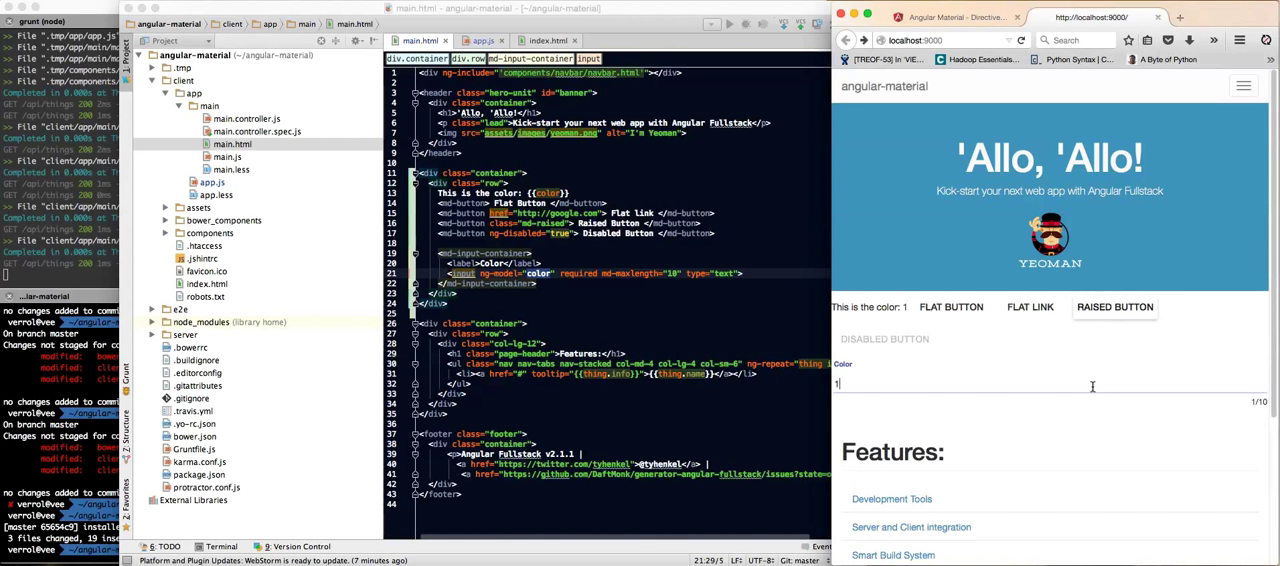
mouse_move(1076, 404)
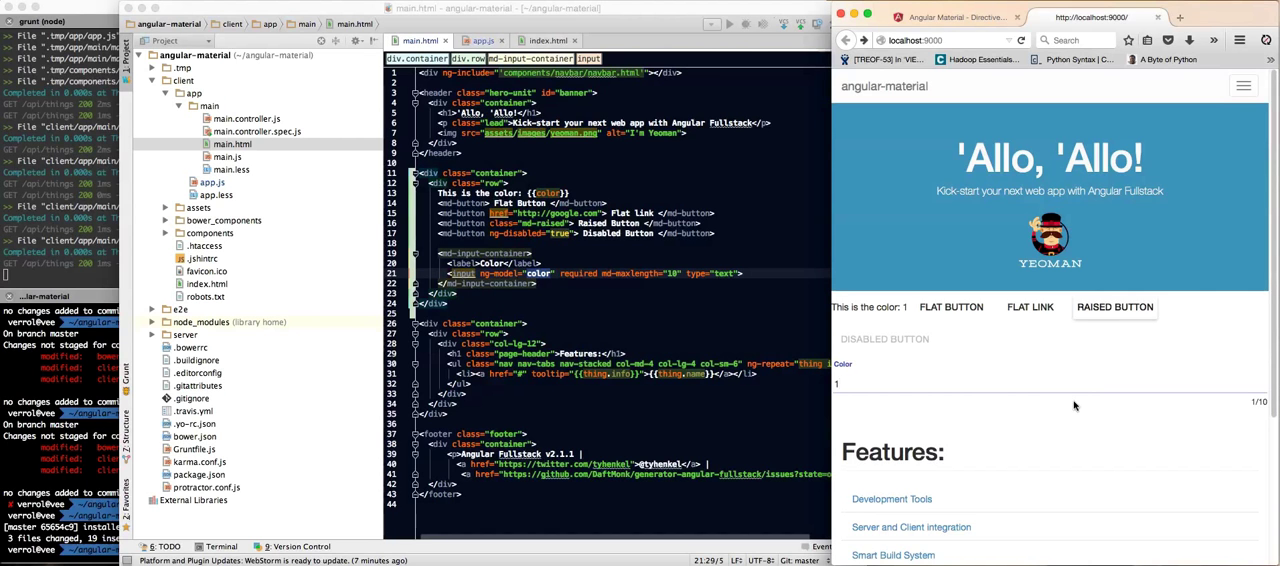
text(1234567890)
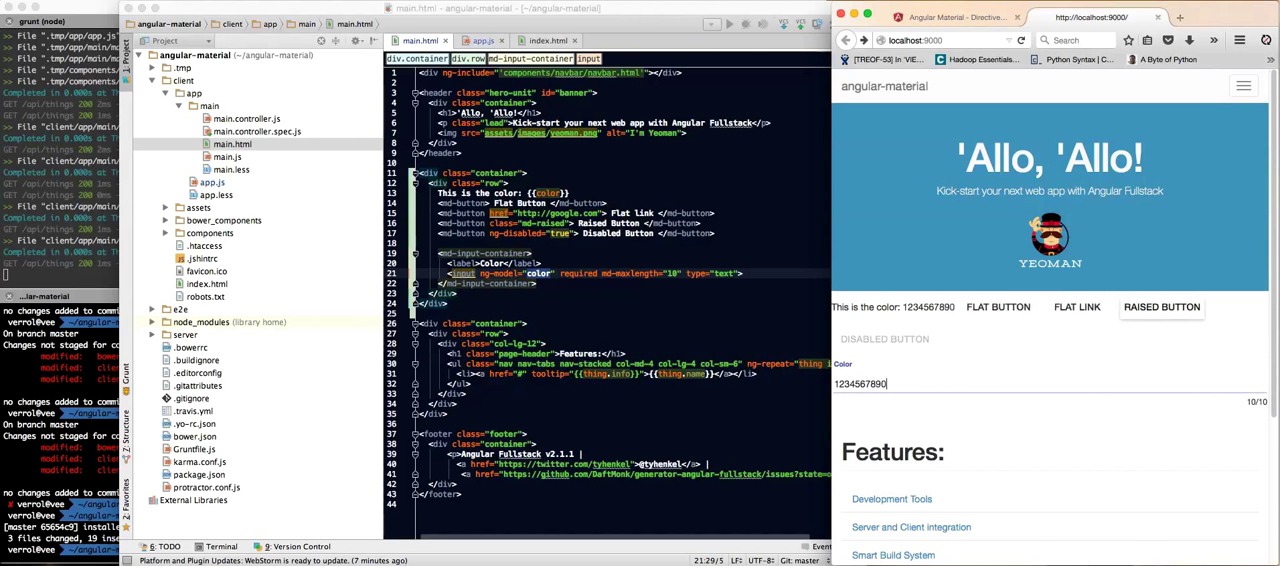
text(1)
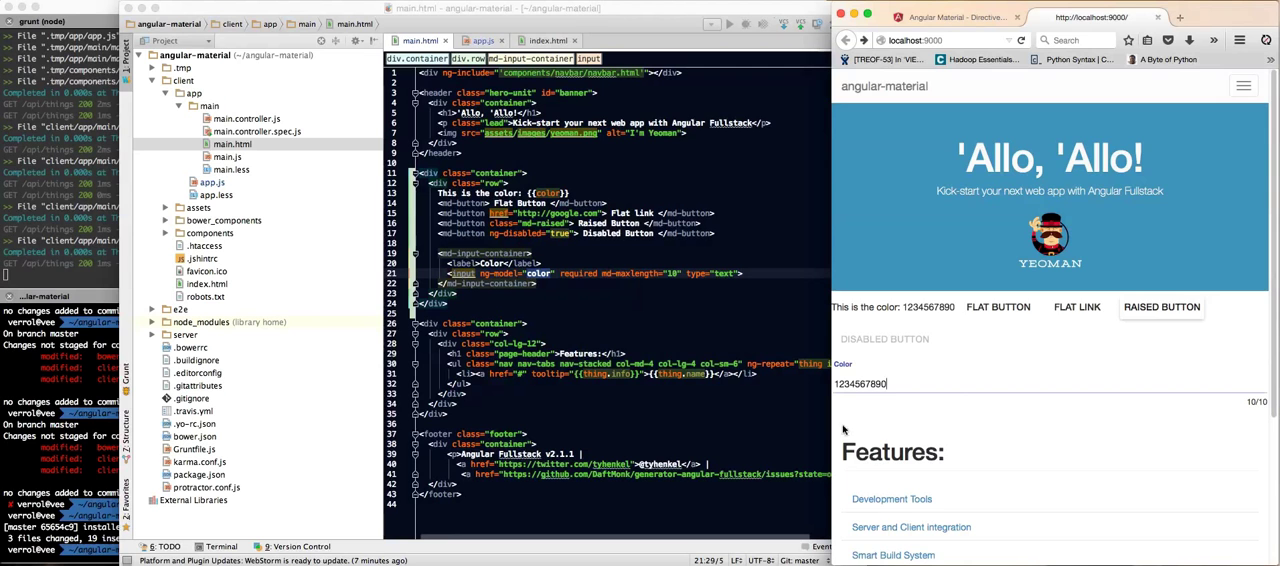
key(BackSpace)
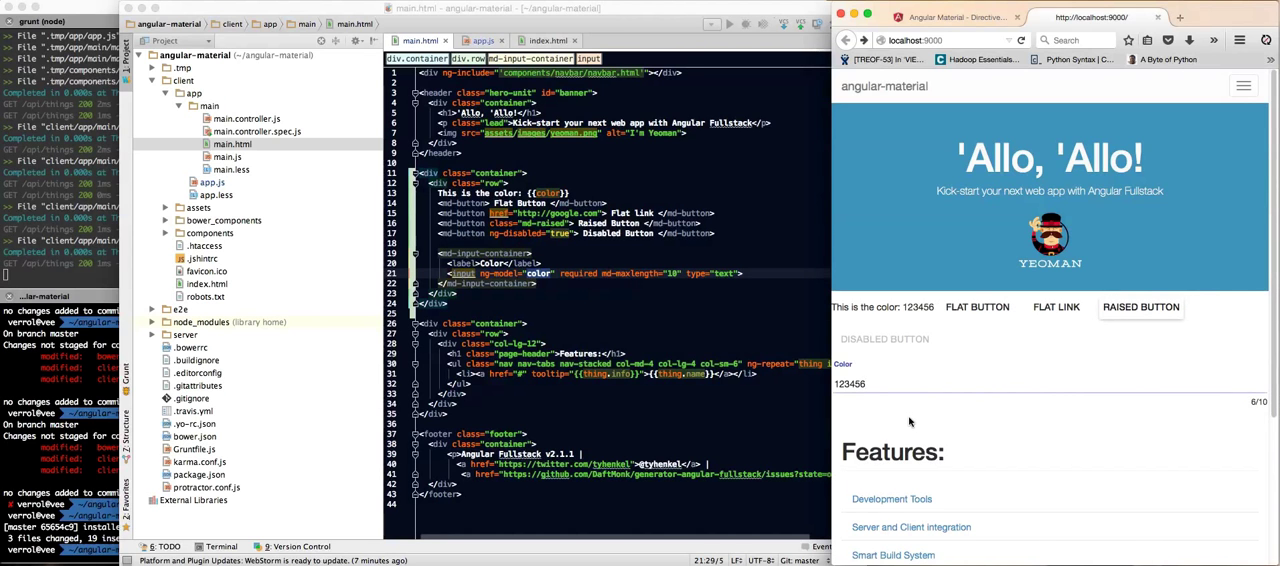
text(kk)
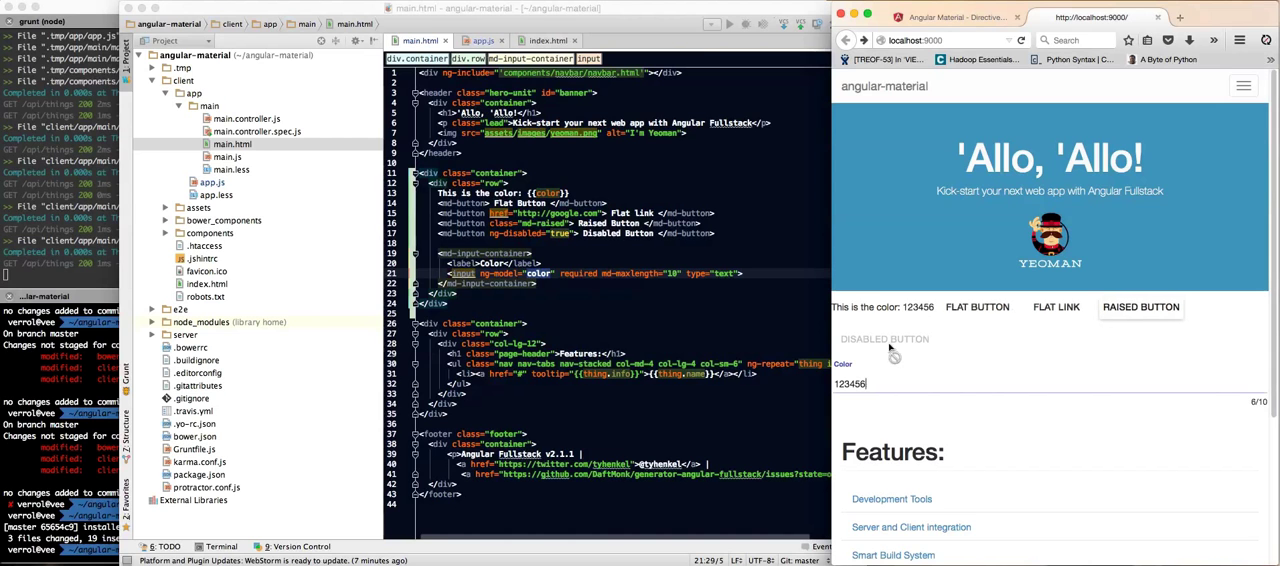
key(Backspace)
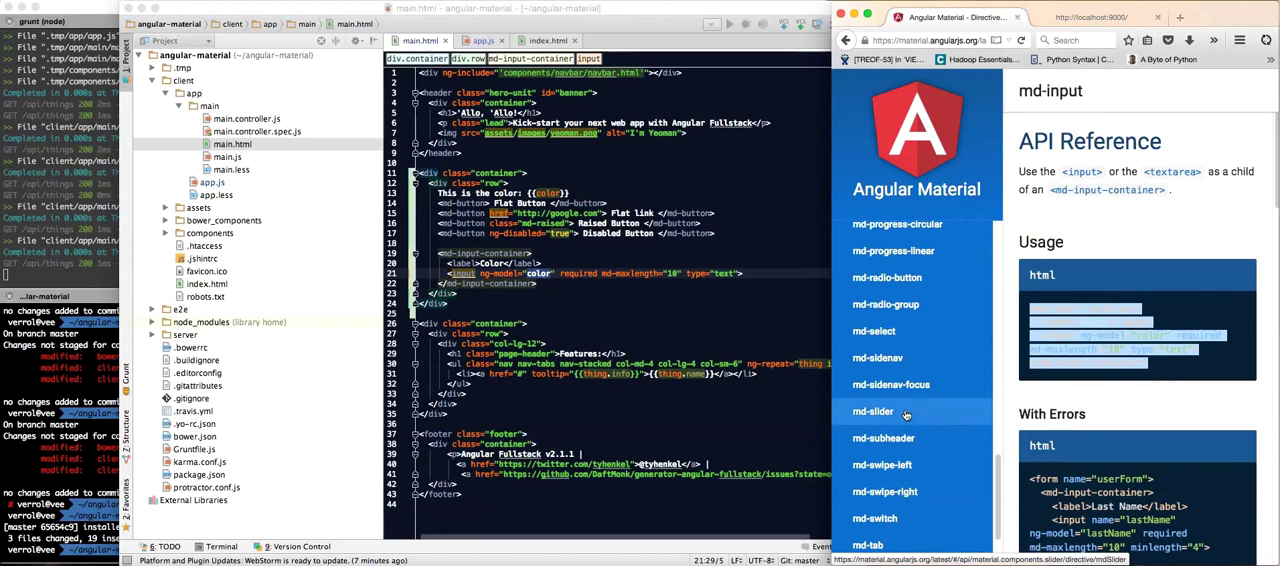
Step: Paste an md-slider with min 5 and max 500 bound to the color model under the input
click(872, 412)
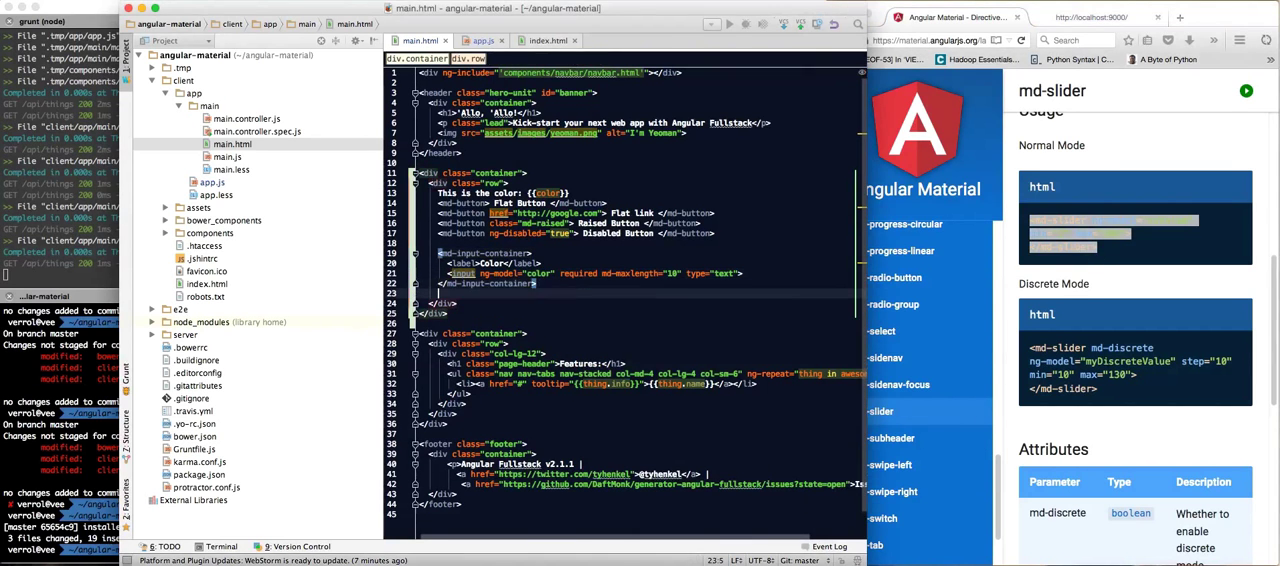
text(<md-slider ng-model="myValue" min="5" max="500"></md-slider>)
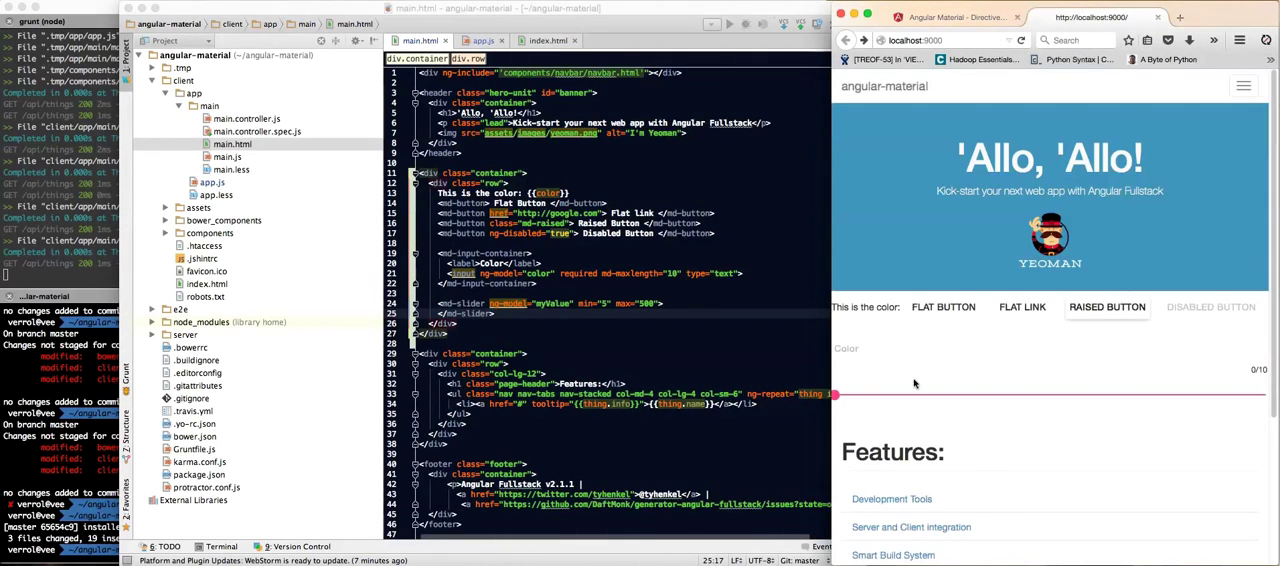
Step: Drag the slider in the browser, moving the color value through 29 and 55
drag(836, 396, 938, 396)
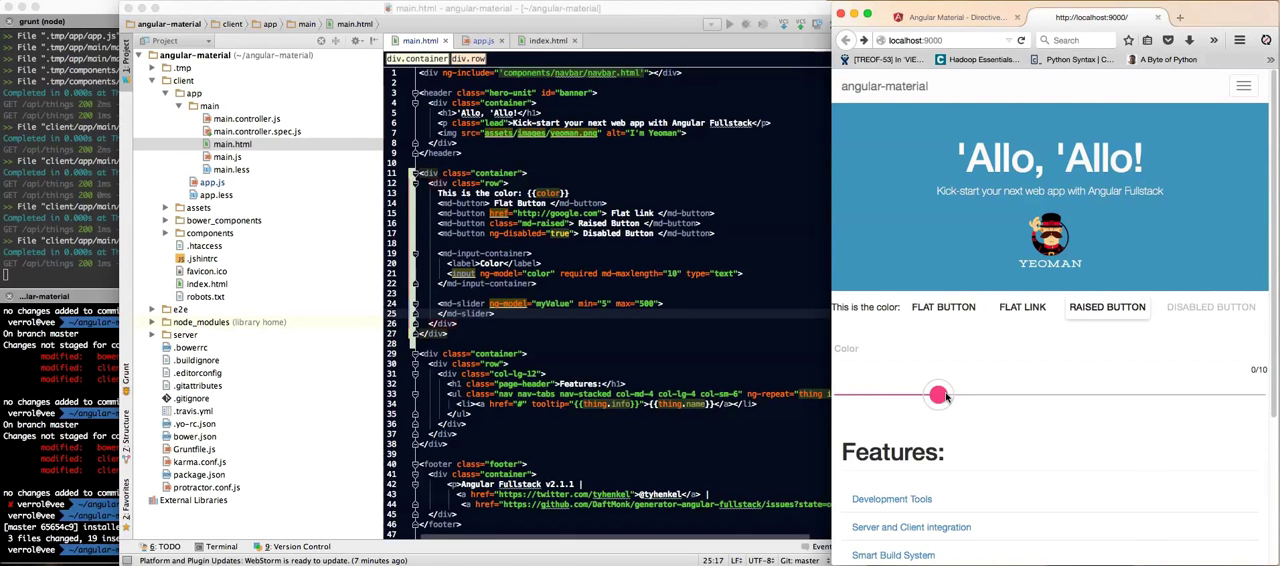
drag(938, 392, 840, 394)
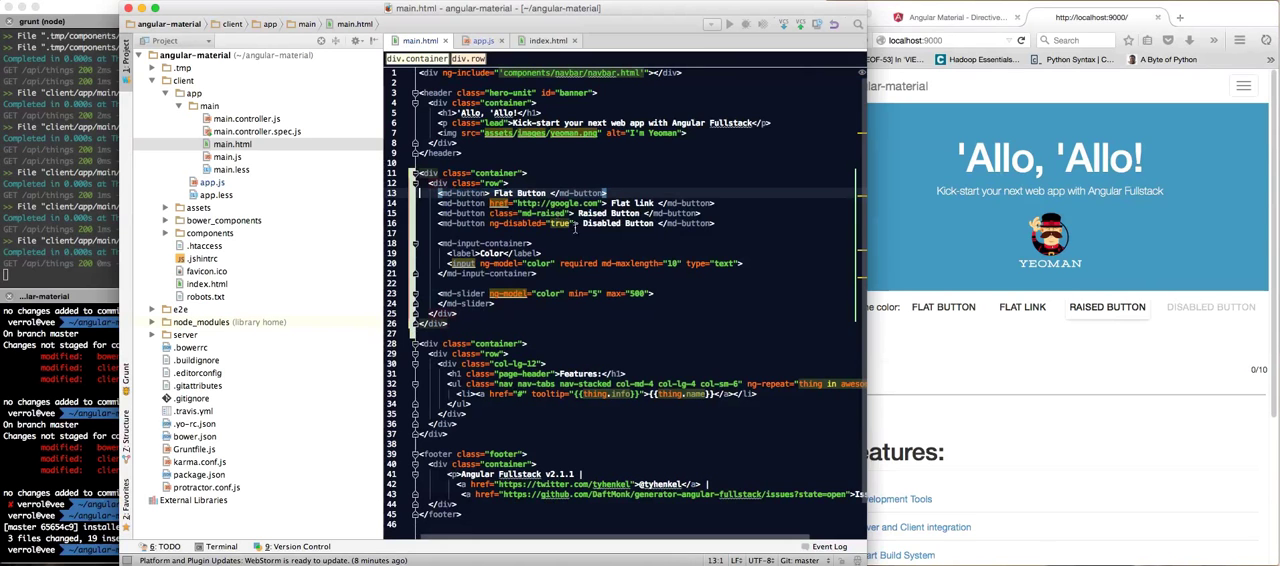
mouse_move(912, 428)
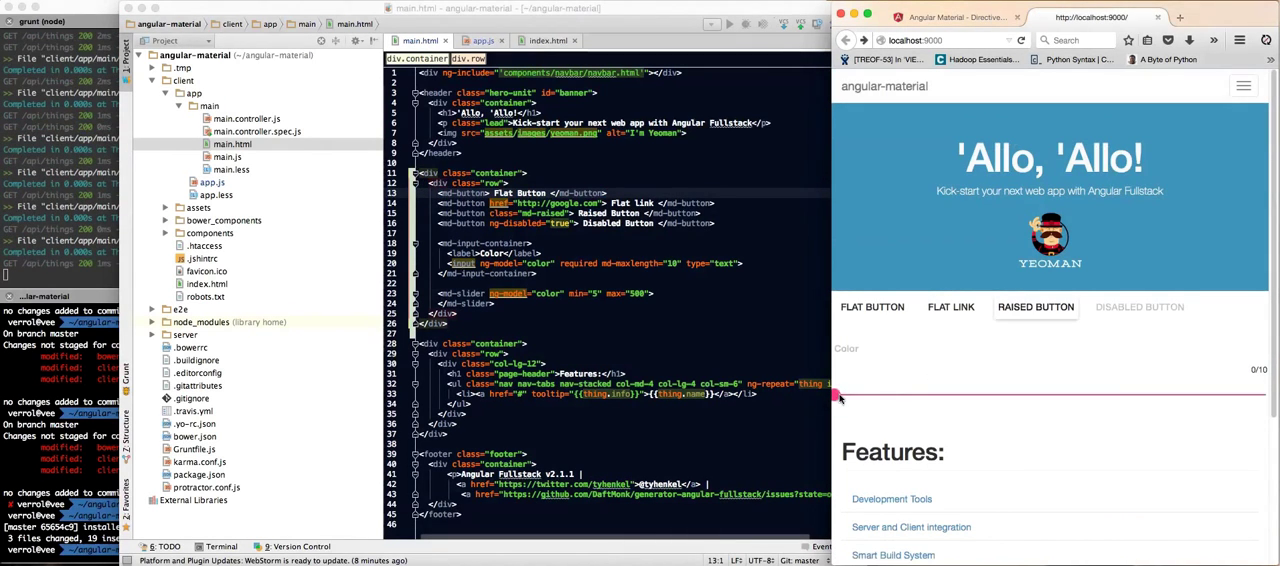
drag(836, 396, 856, 396)
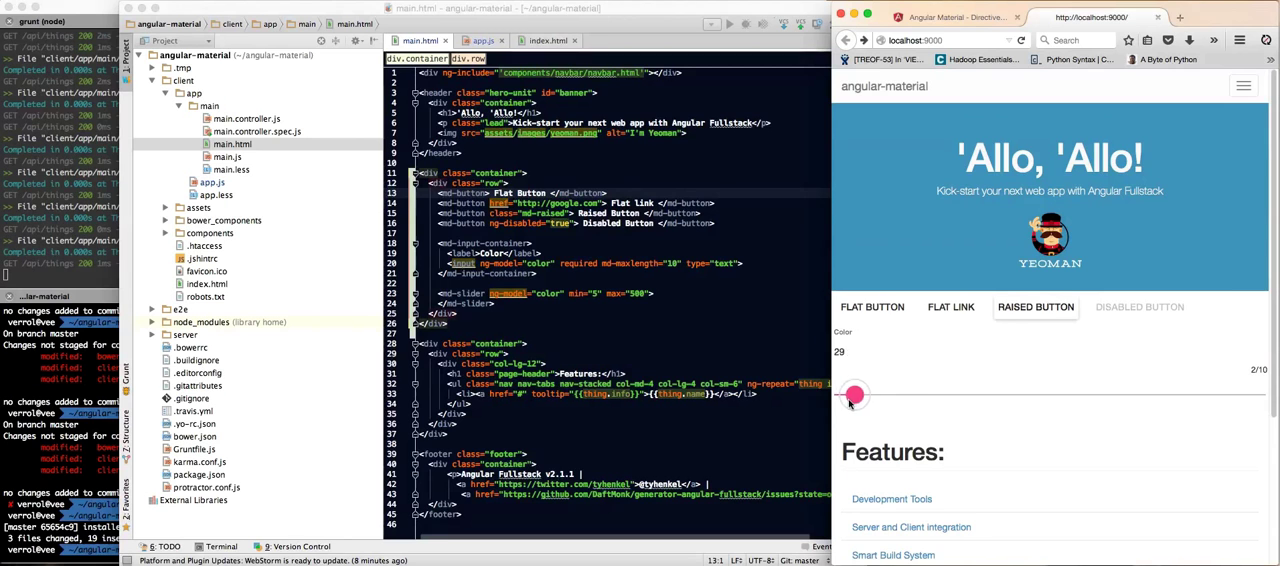
drag(856, 394, 876, 394)
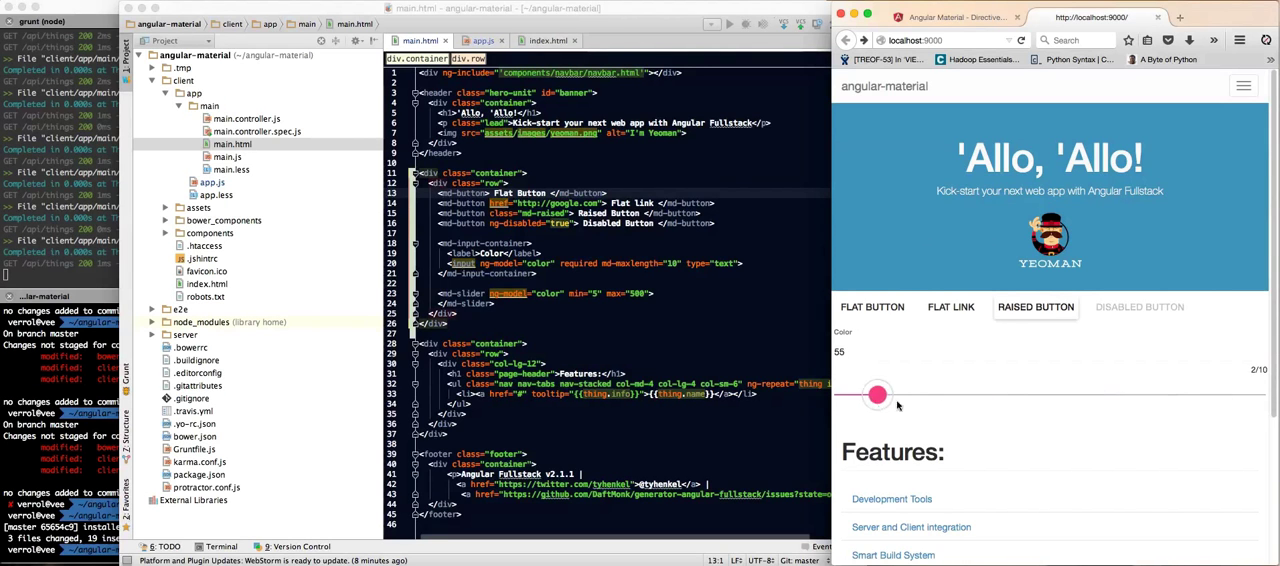
drag(876, 394, 952, 394)
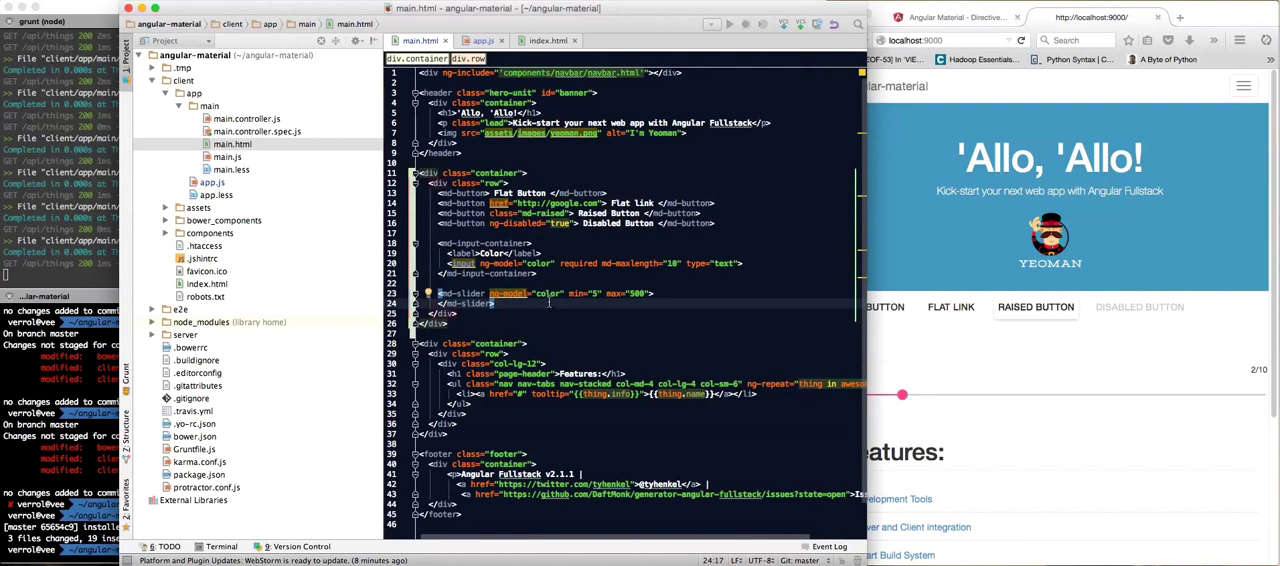
mouse_move(548, 302)
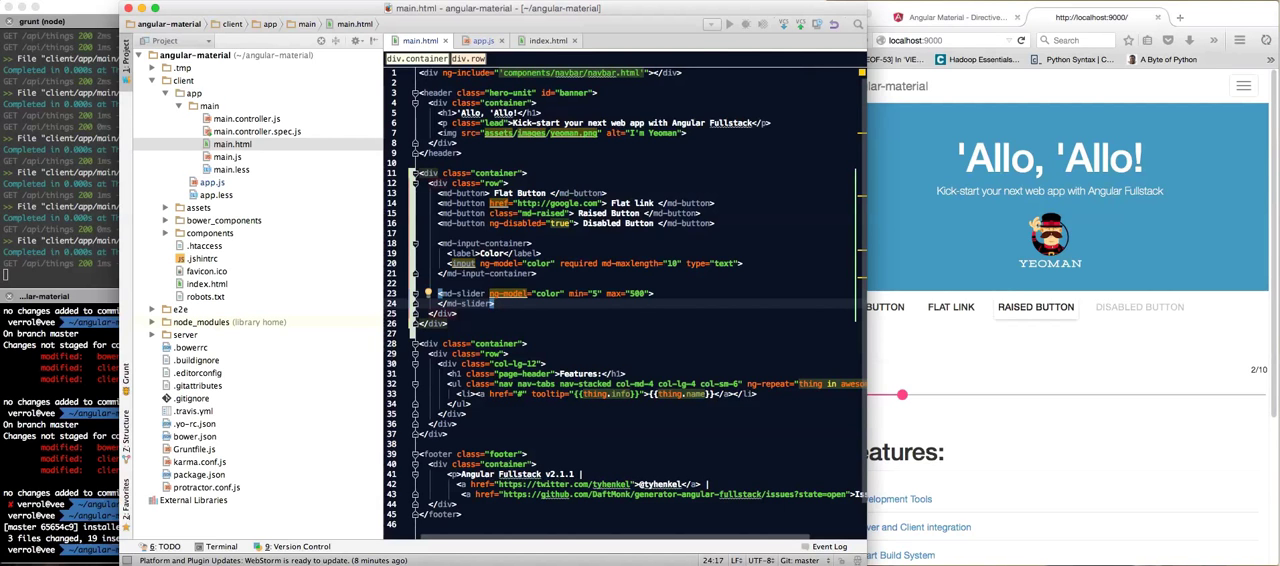
mouse_move(1062, 508)
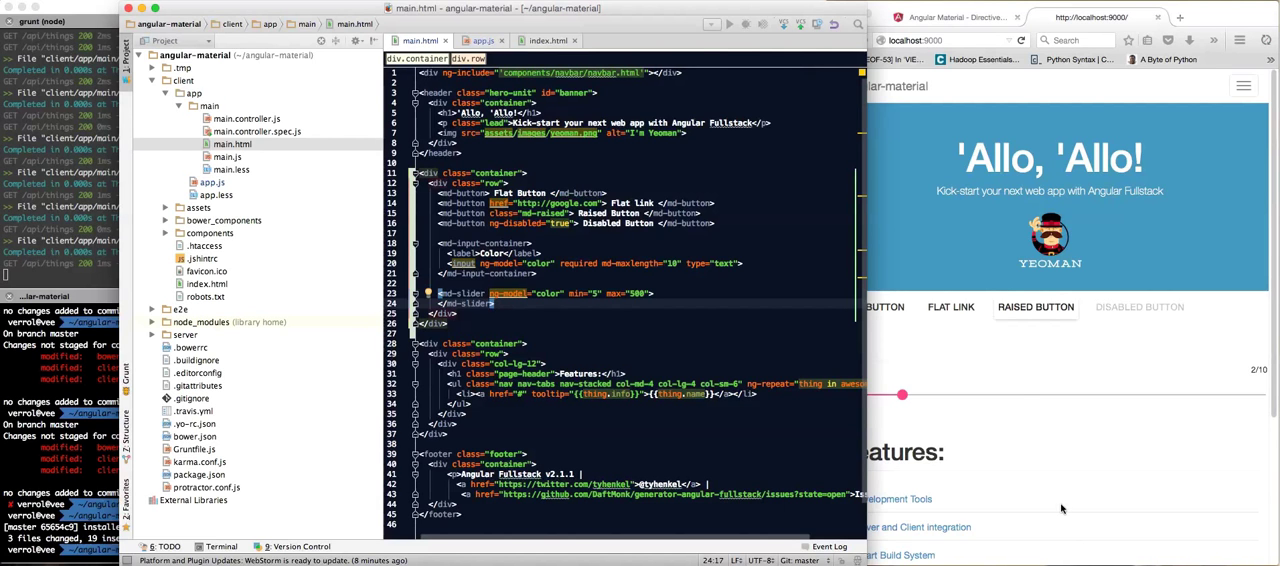
mouse_move(1042, 410)
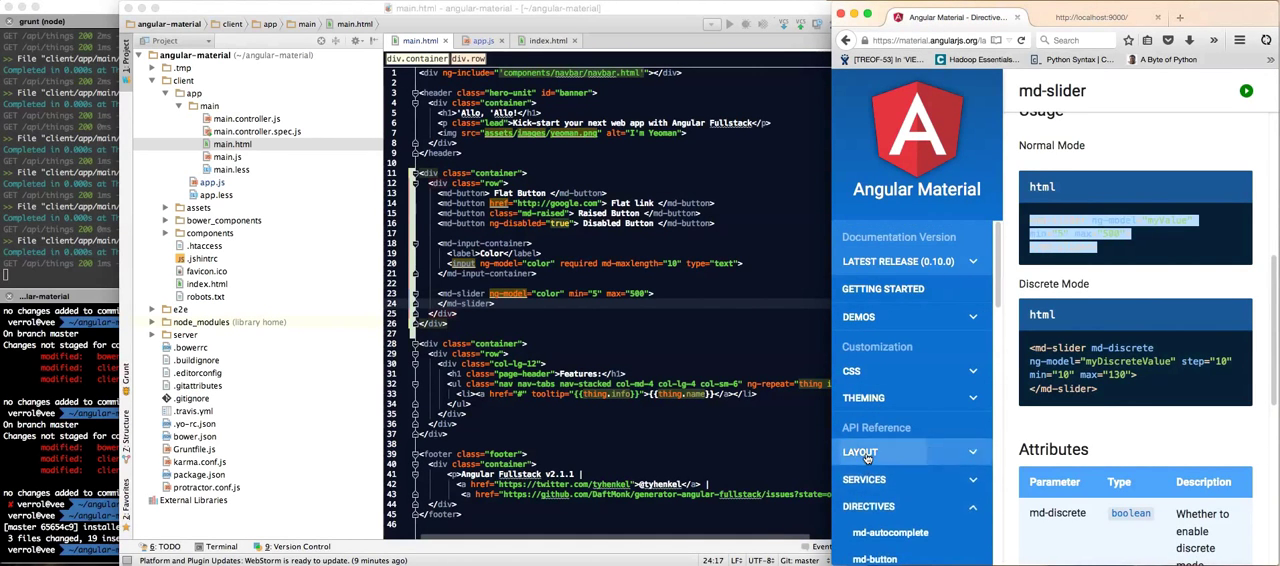
Step: Expand the Layout docs section listing Container Elements, Grid System, Child Alignment and Options
click(860, 452)
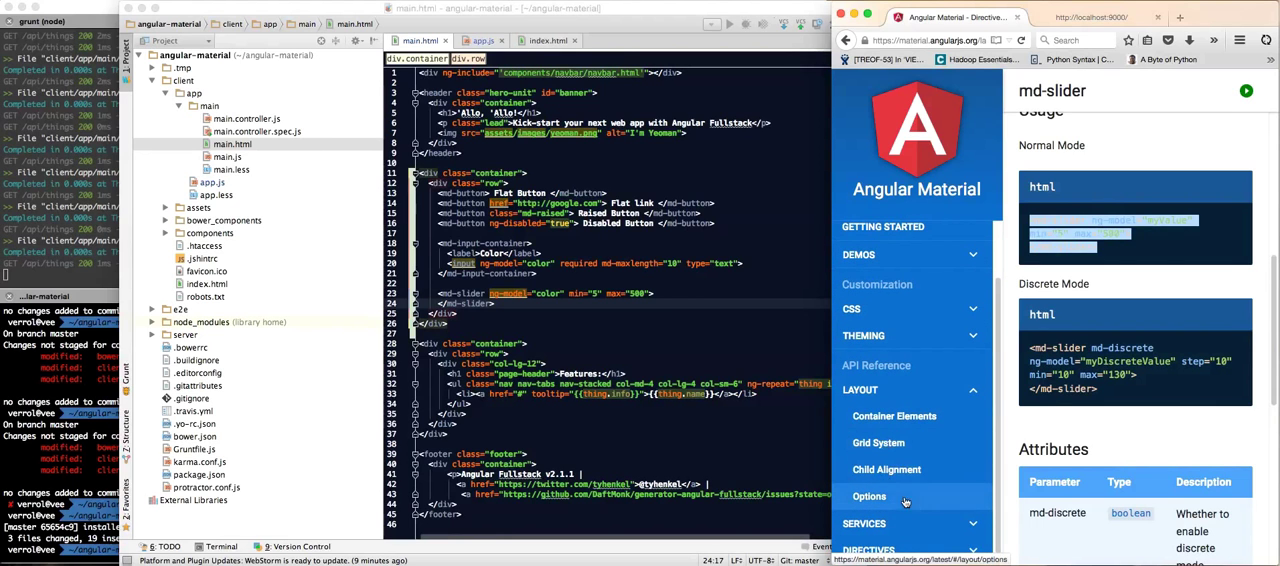